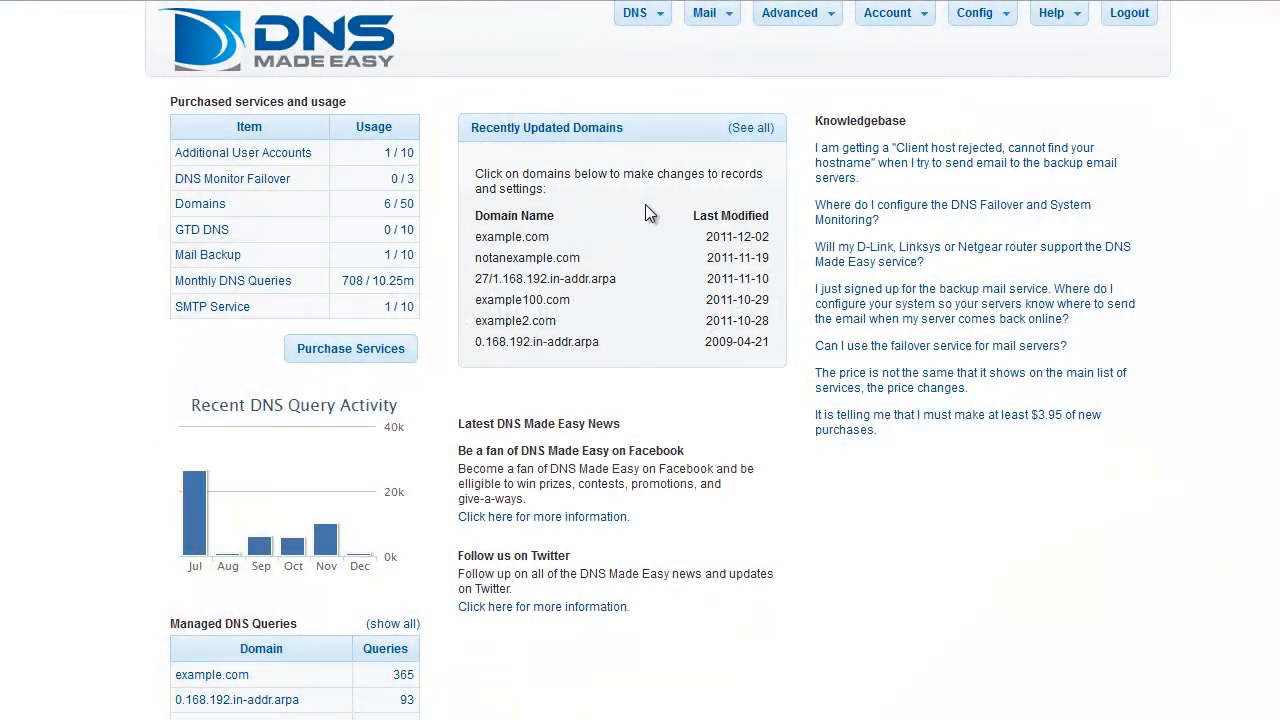
Go to the Managed DNS overview from the DNS service menu
click(636, 12)
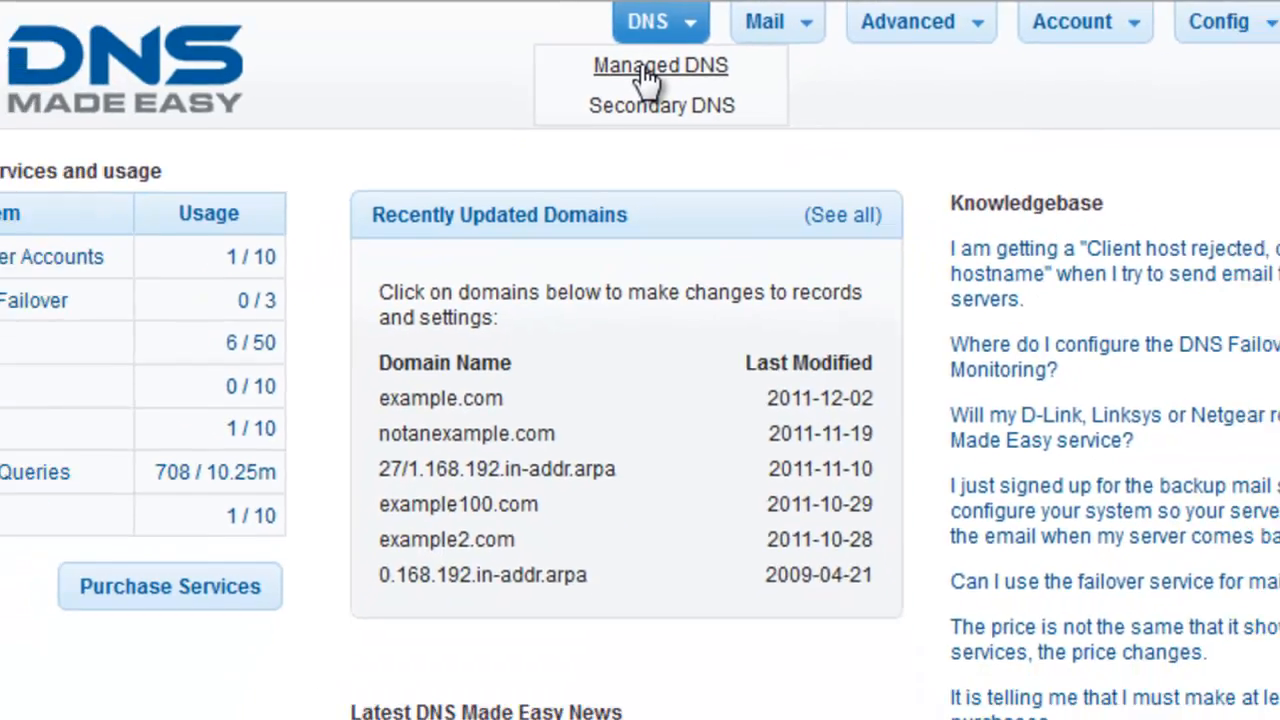
click(660, 64)
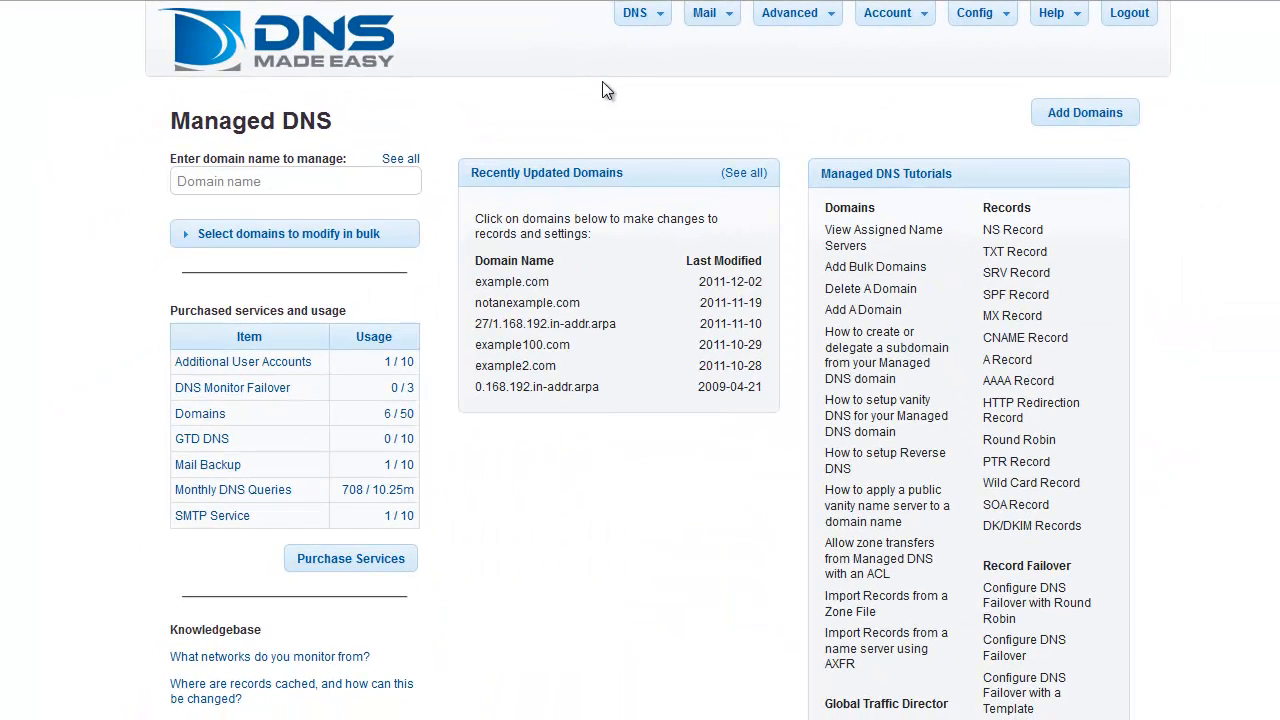
mouse_move(594, 270)
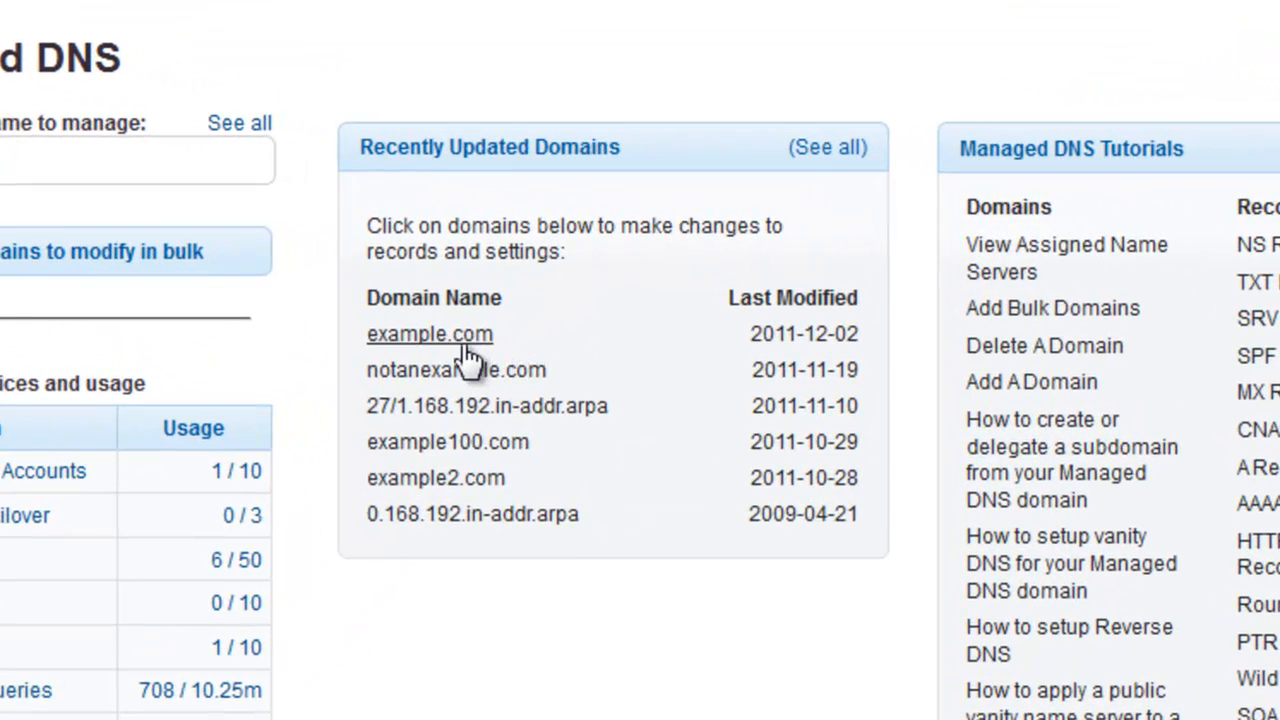
mouse_move(430, 334)
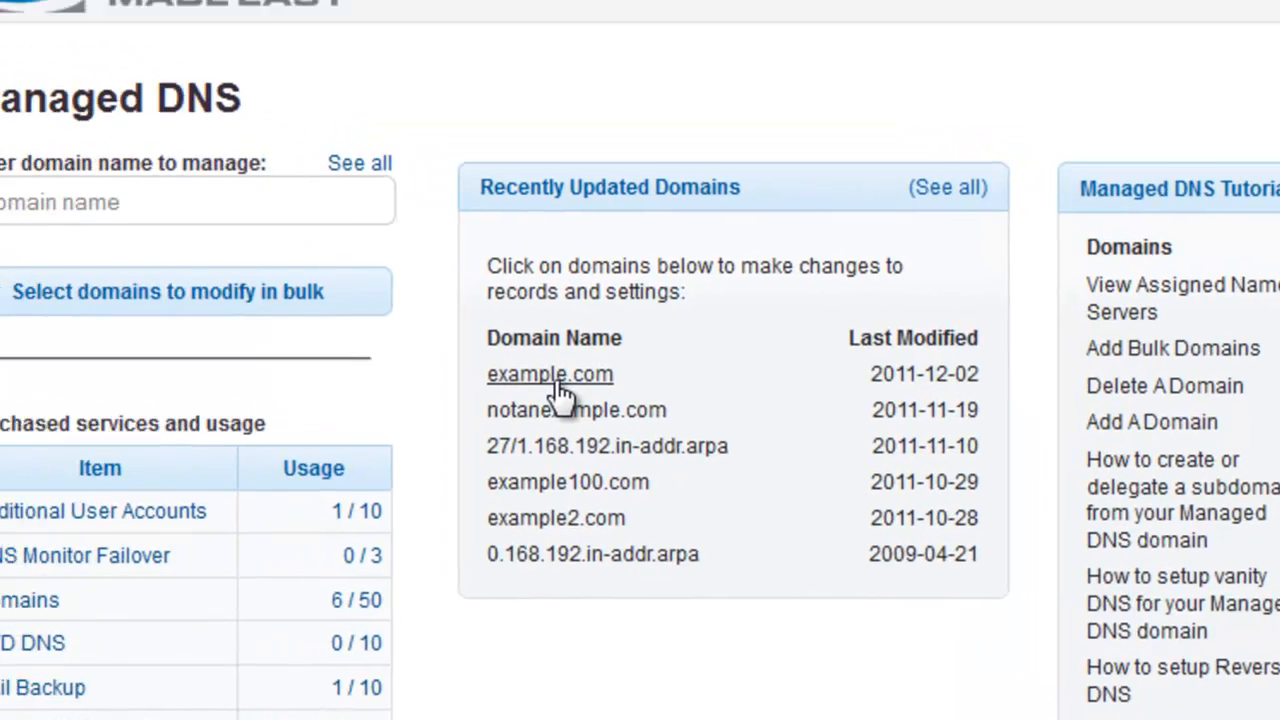
Open the example.com domain by searching 'exam' and choosing it from the matches
click(548, 374)
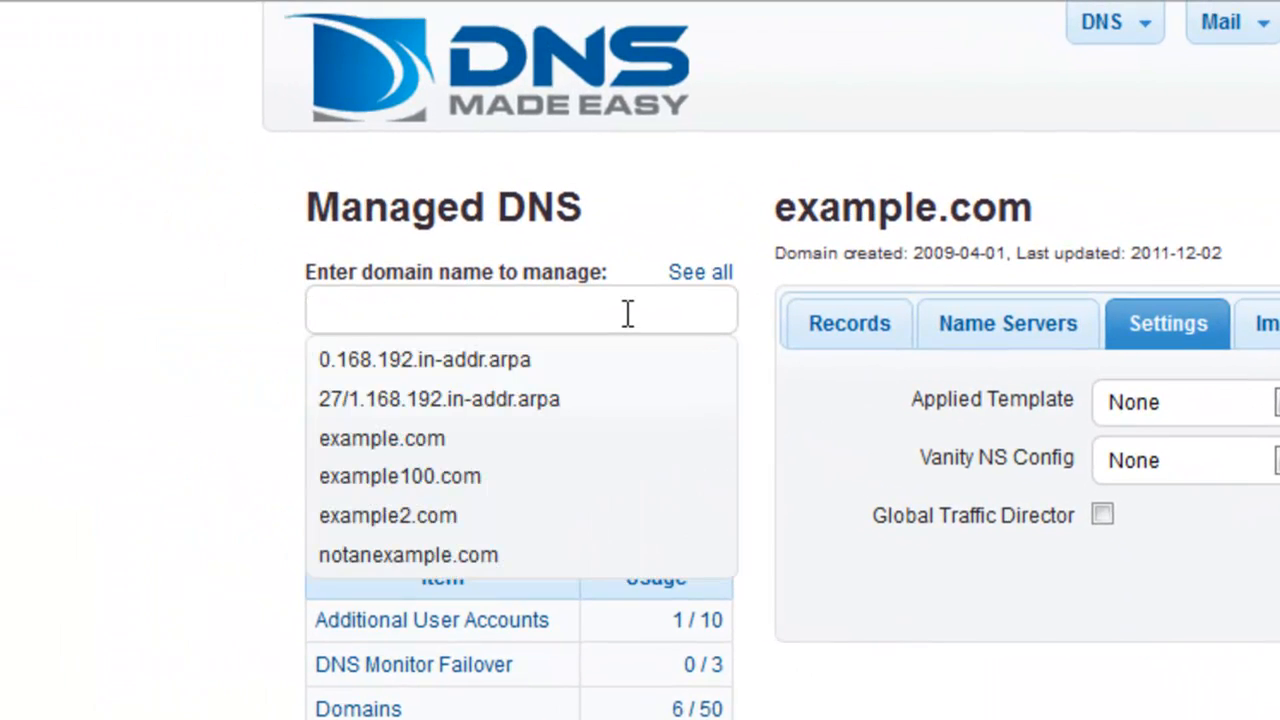
text(exa)
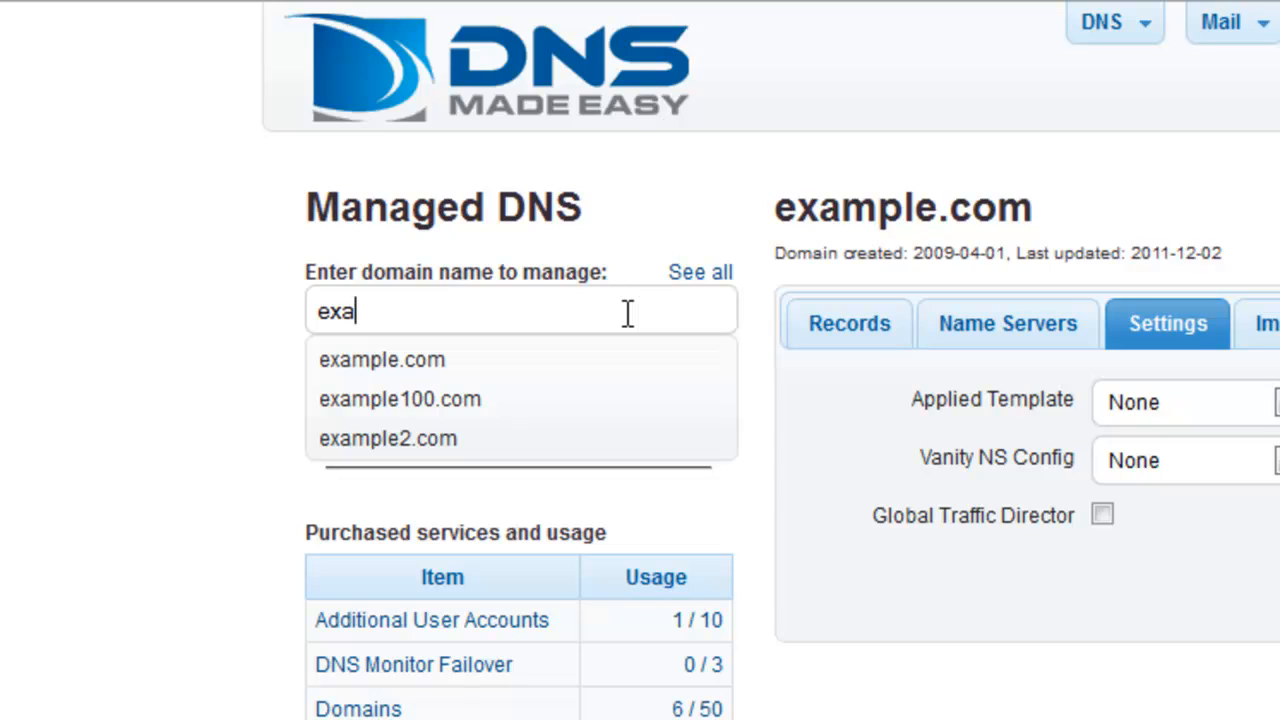
text(m)
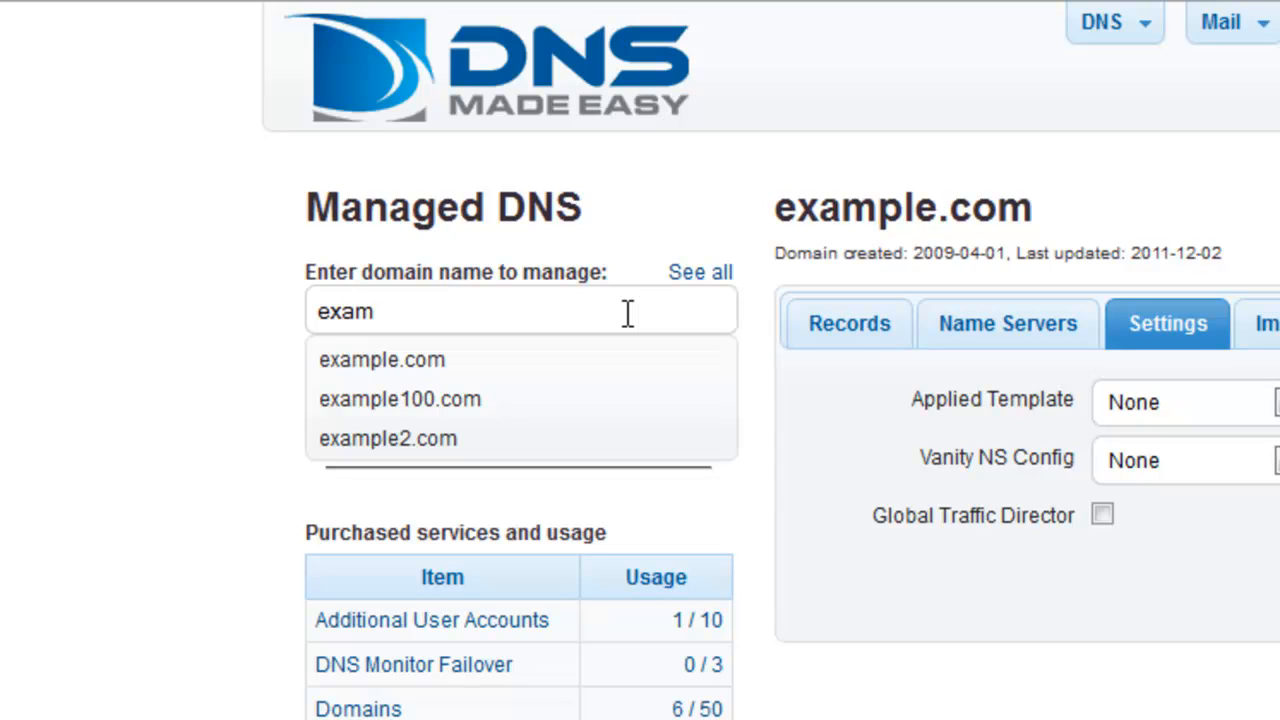
click(388, 438)
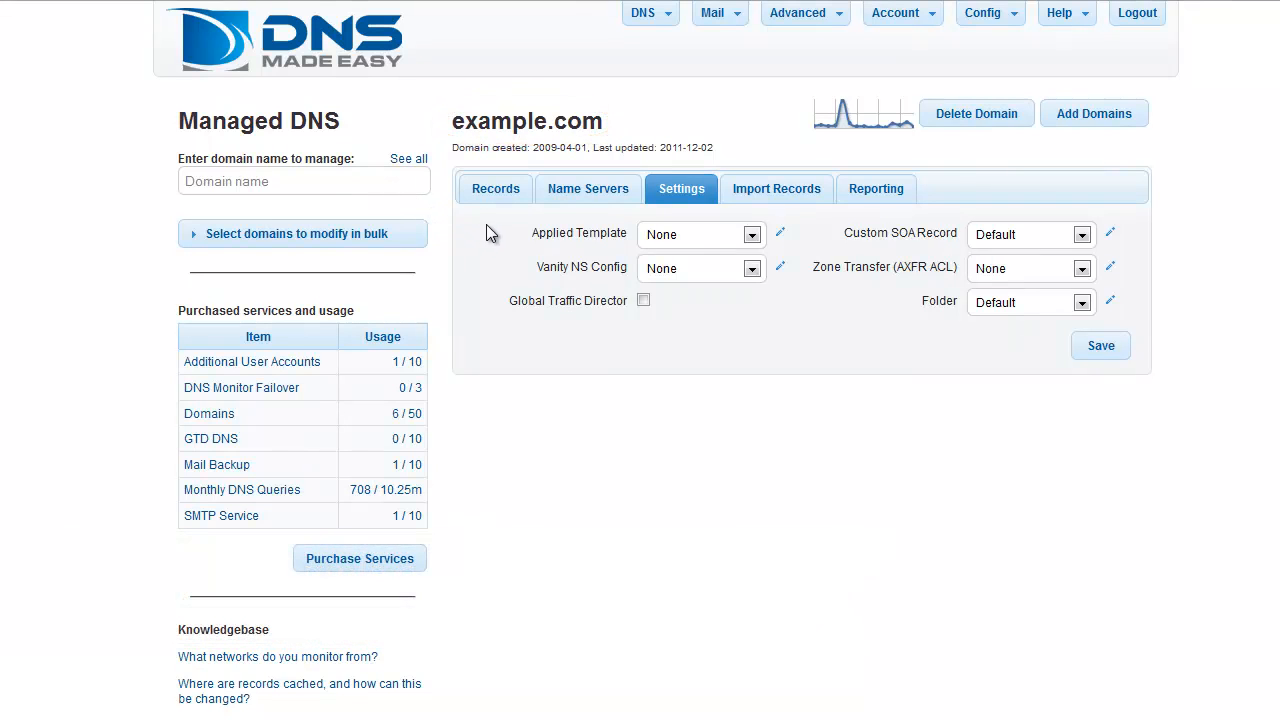
Show example.com's Records page and check the CNAME rows-per-page setting
click(496, 188)
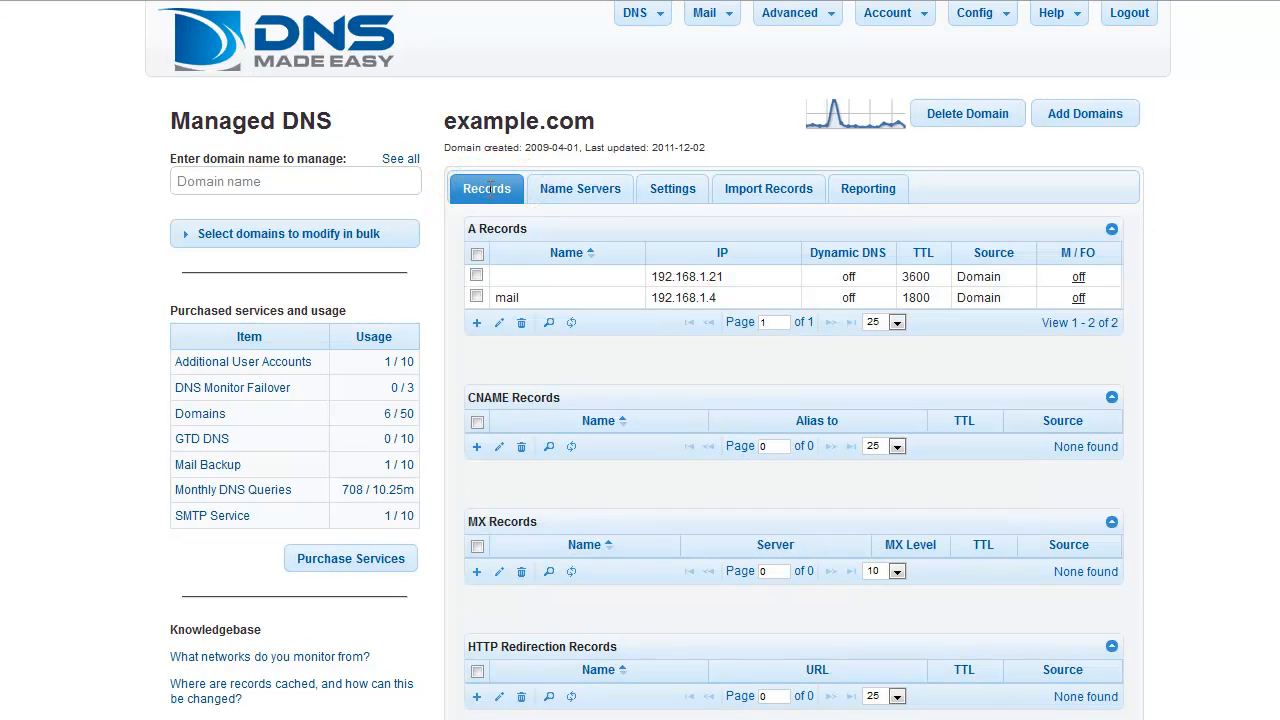
scroll(down, 3)
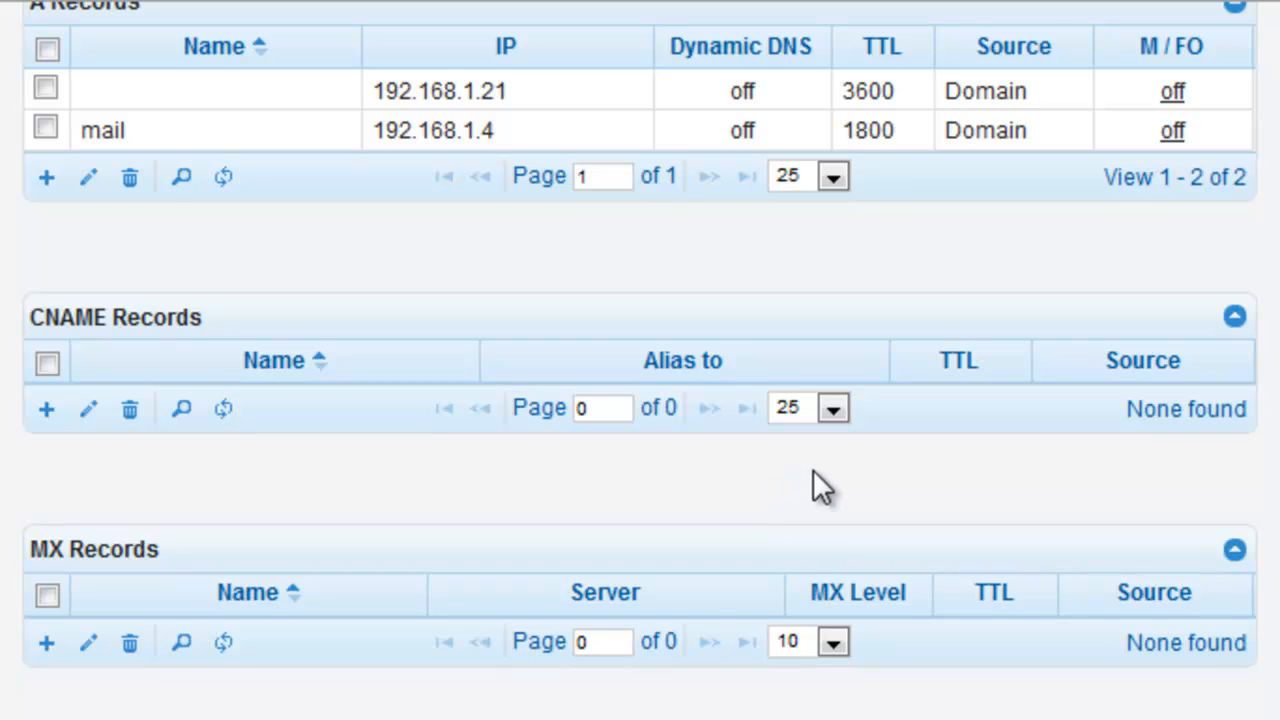
click(832, 408)
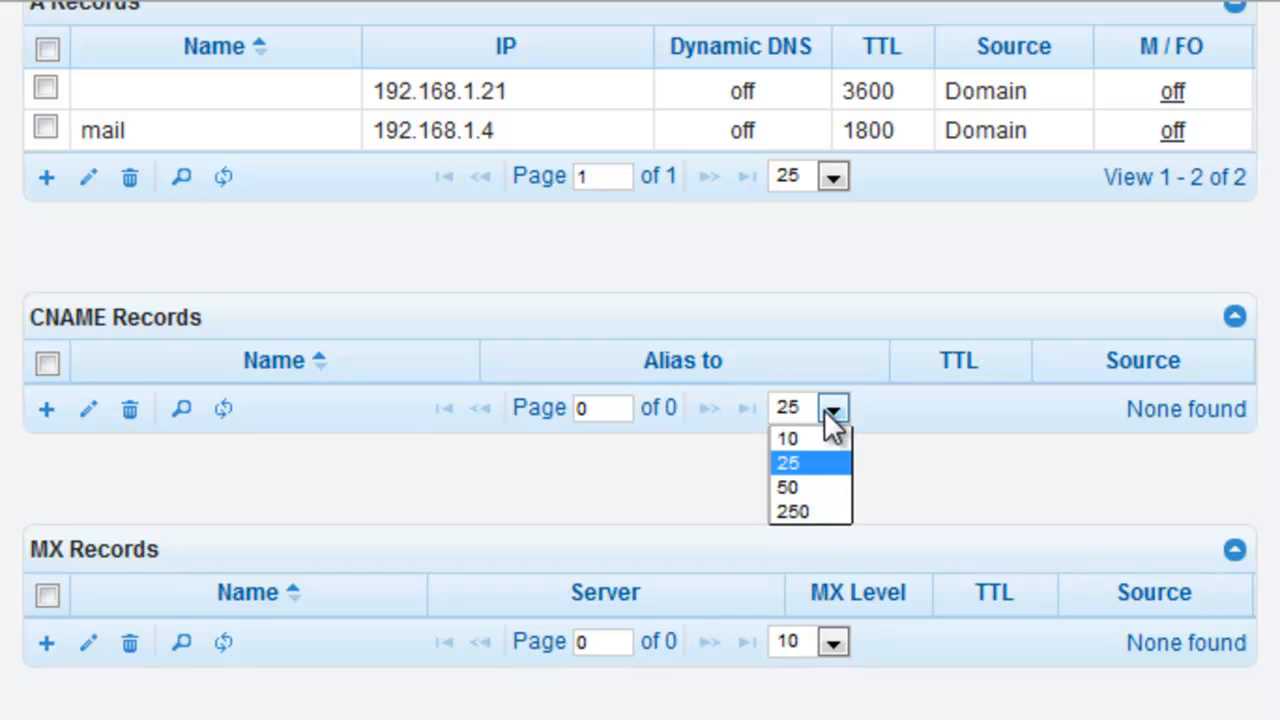
mouse_move(810, 488)
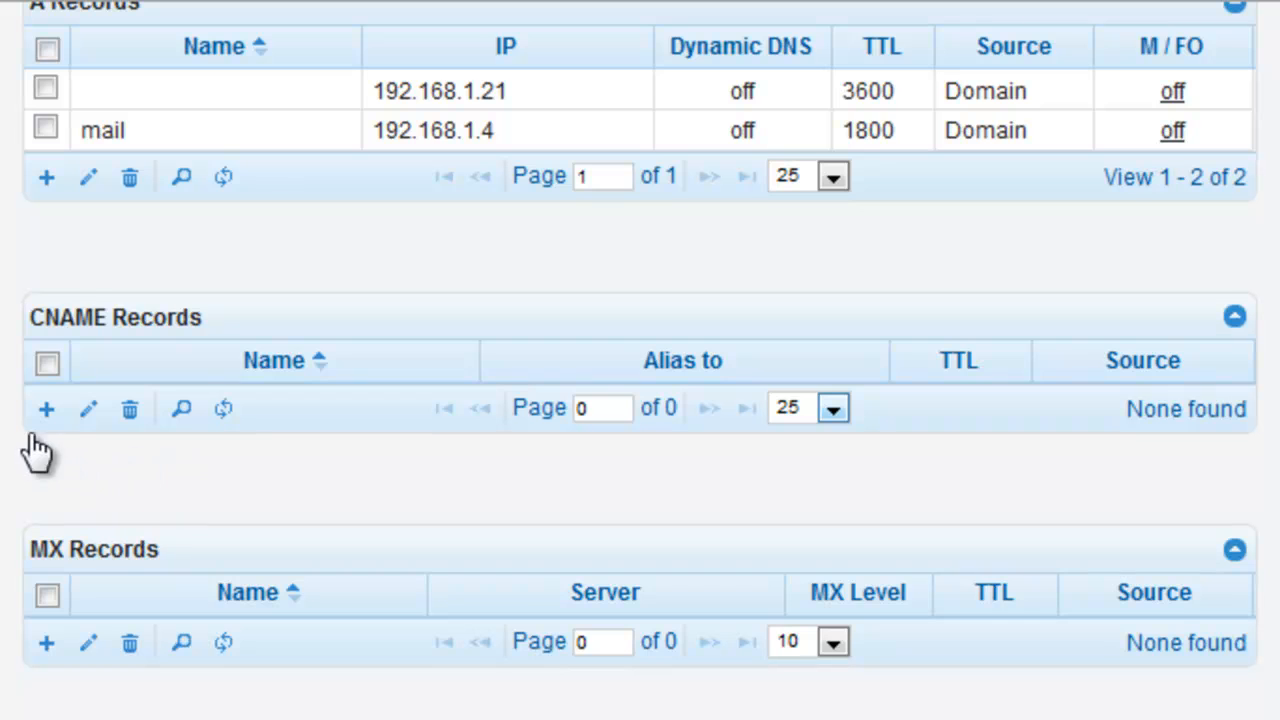
mouse_move(46, 408)
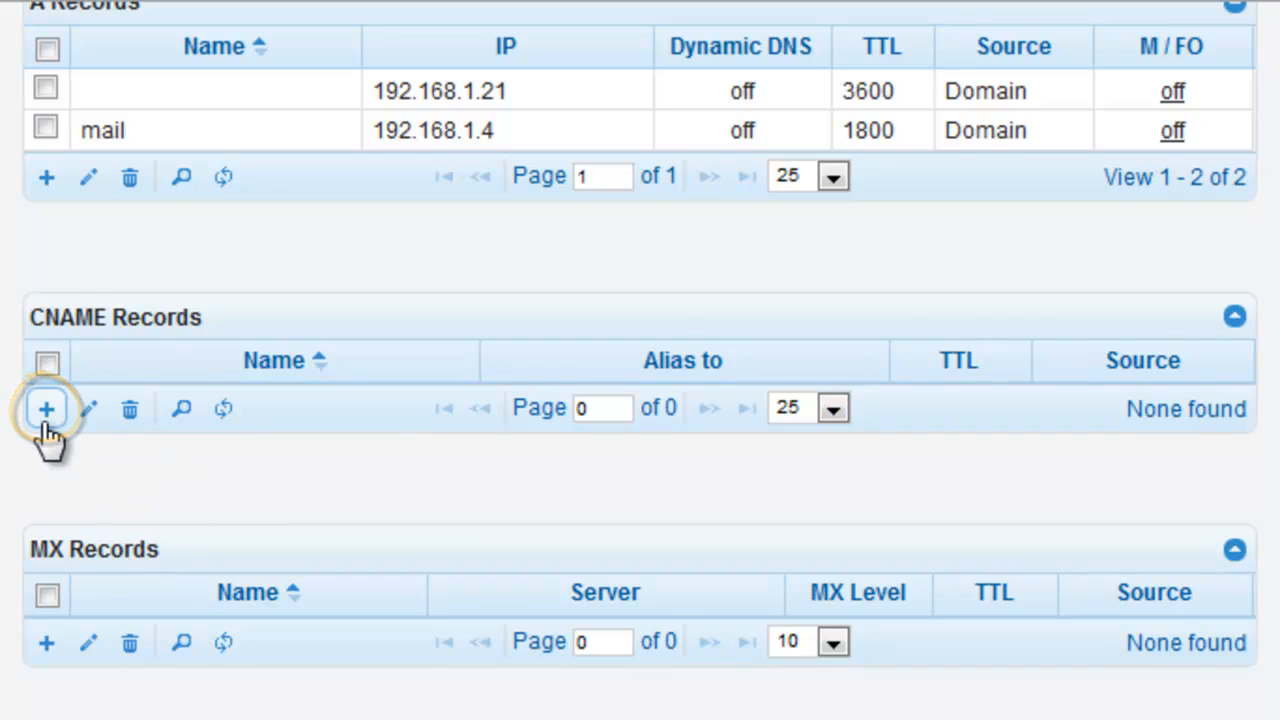
Start a new CNAME record named ftp and move to the Alias to field
click(46, 408)
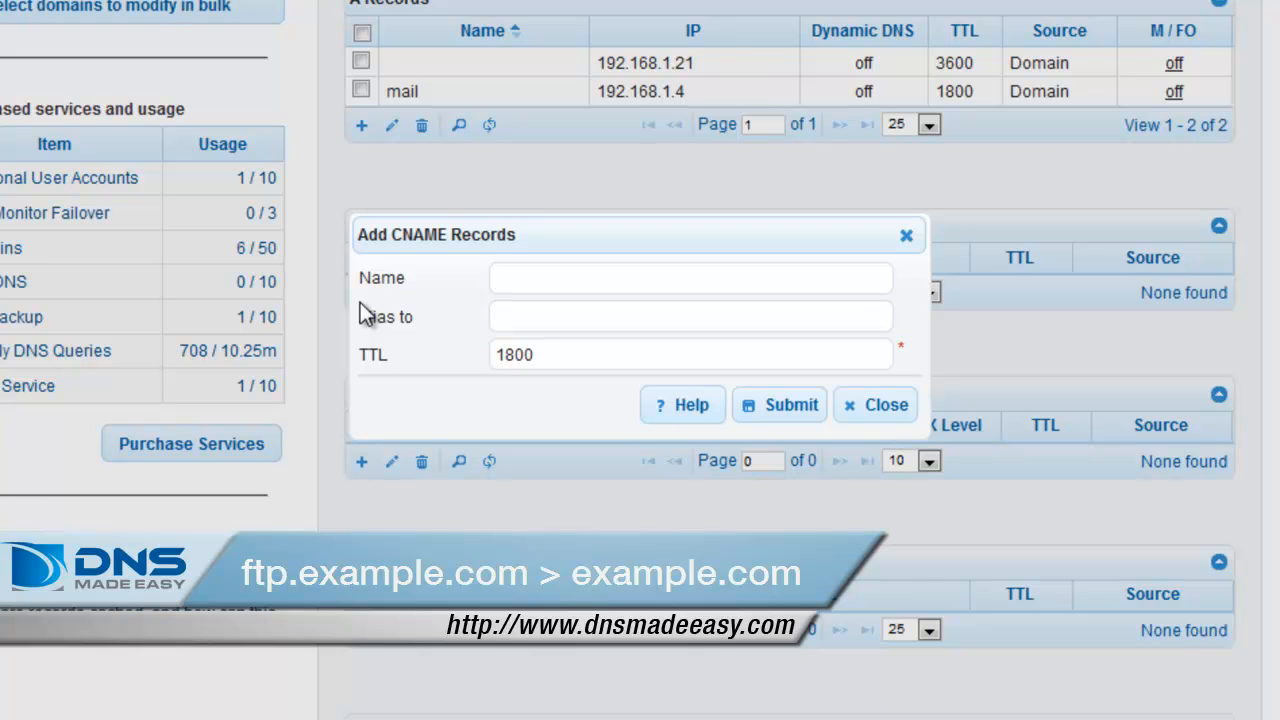
text(ftp)
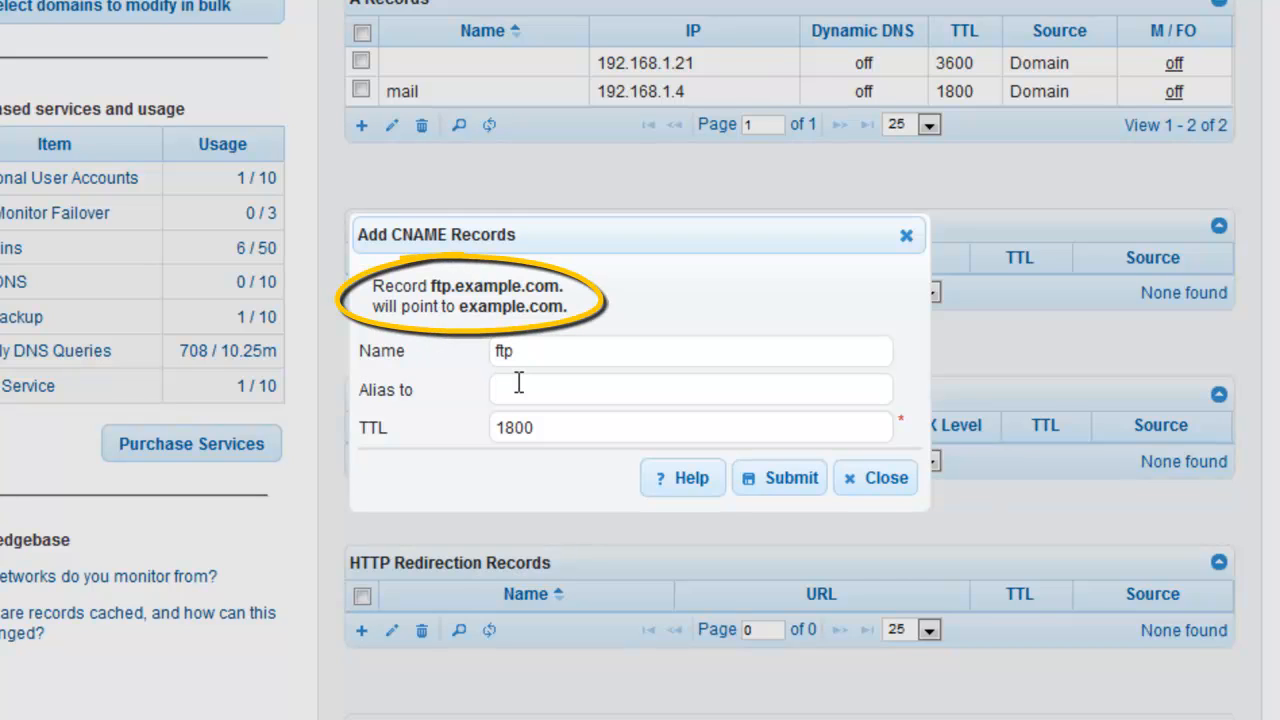
click(690, 388)
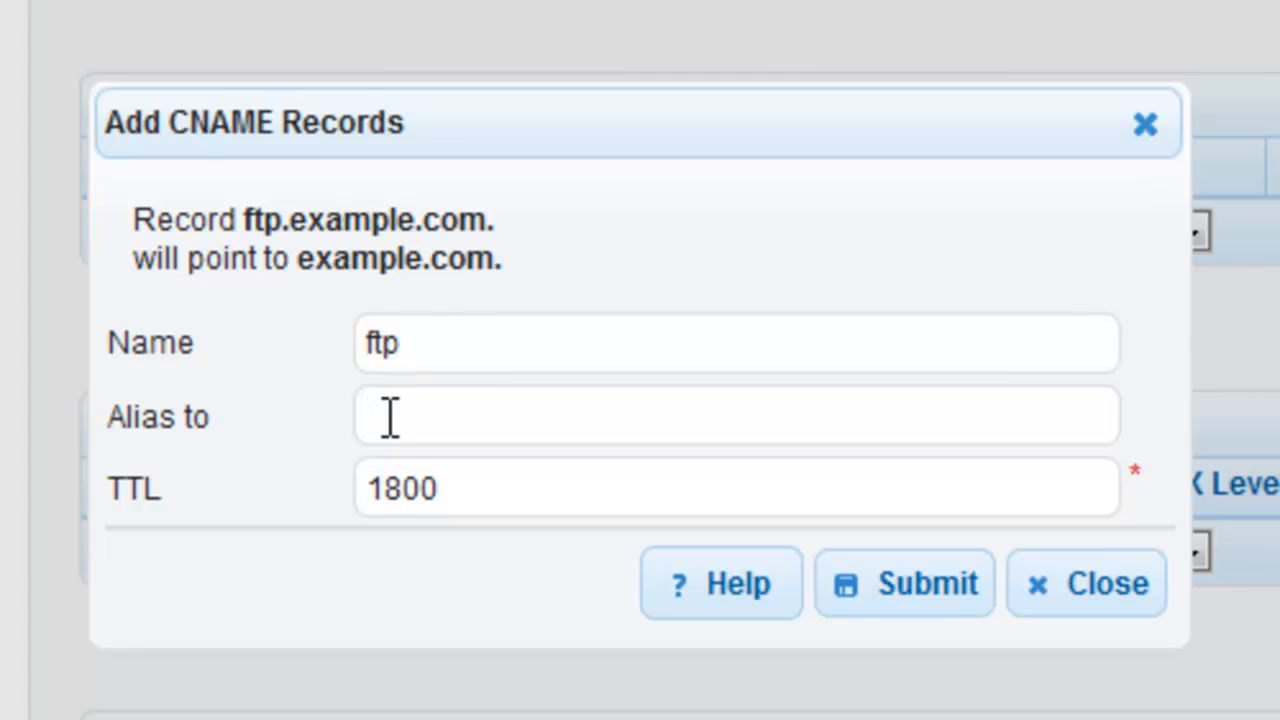
text(example)
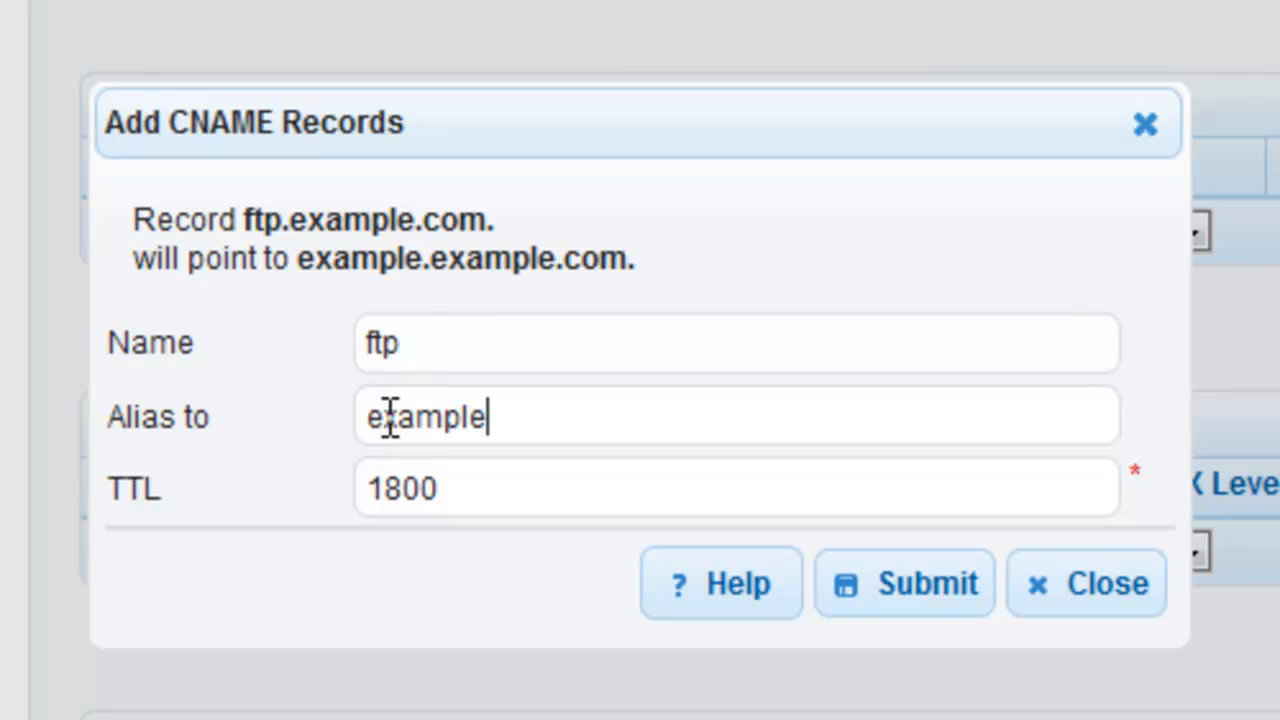
text(.com)
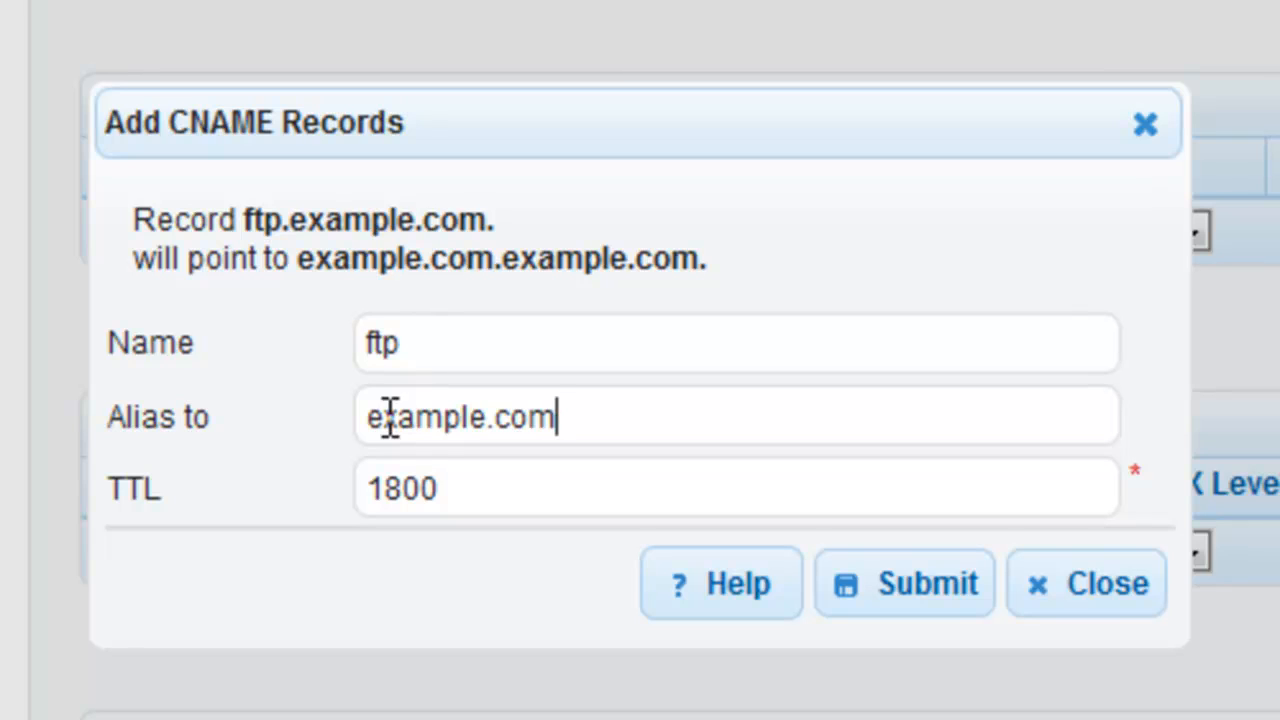
text(.)
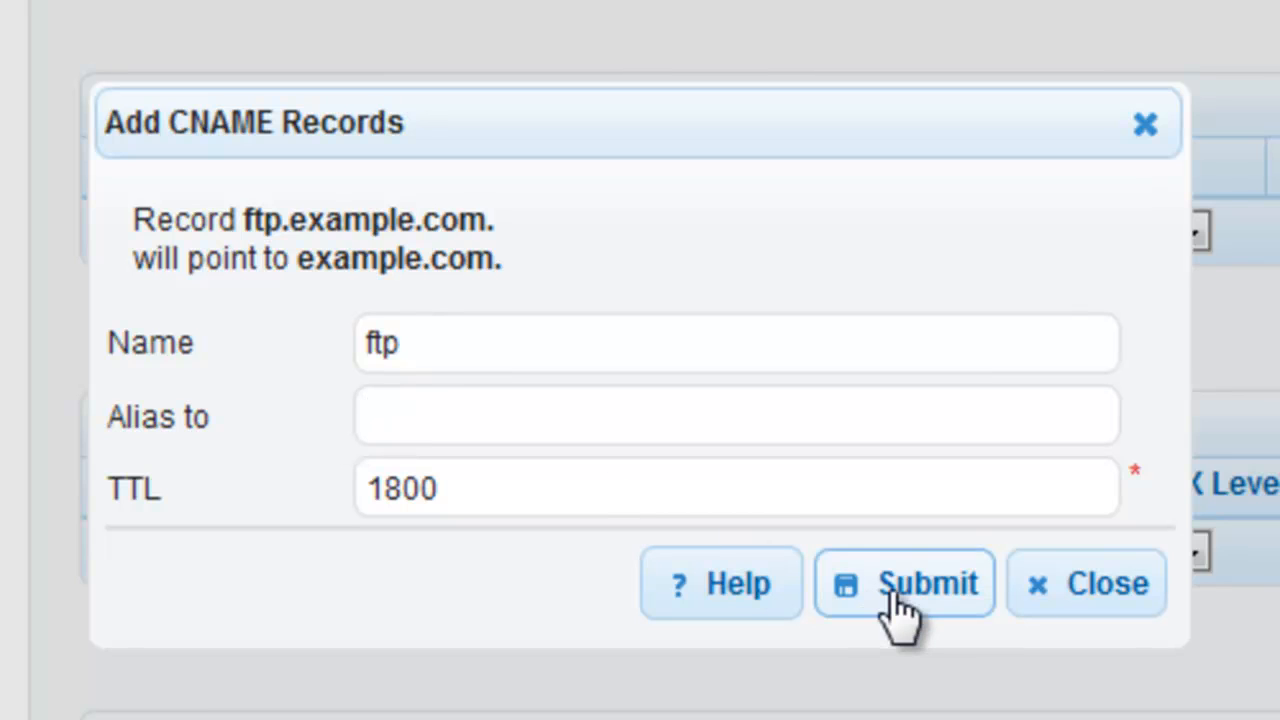
click(904, 584)
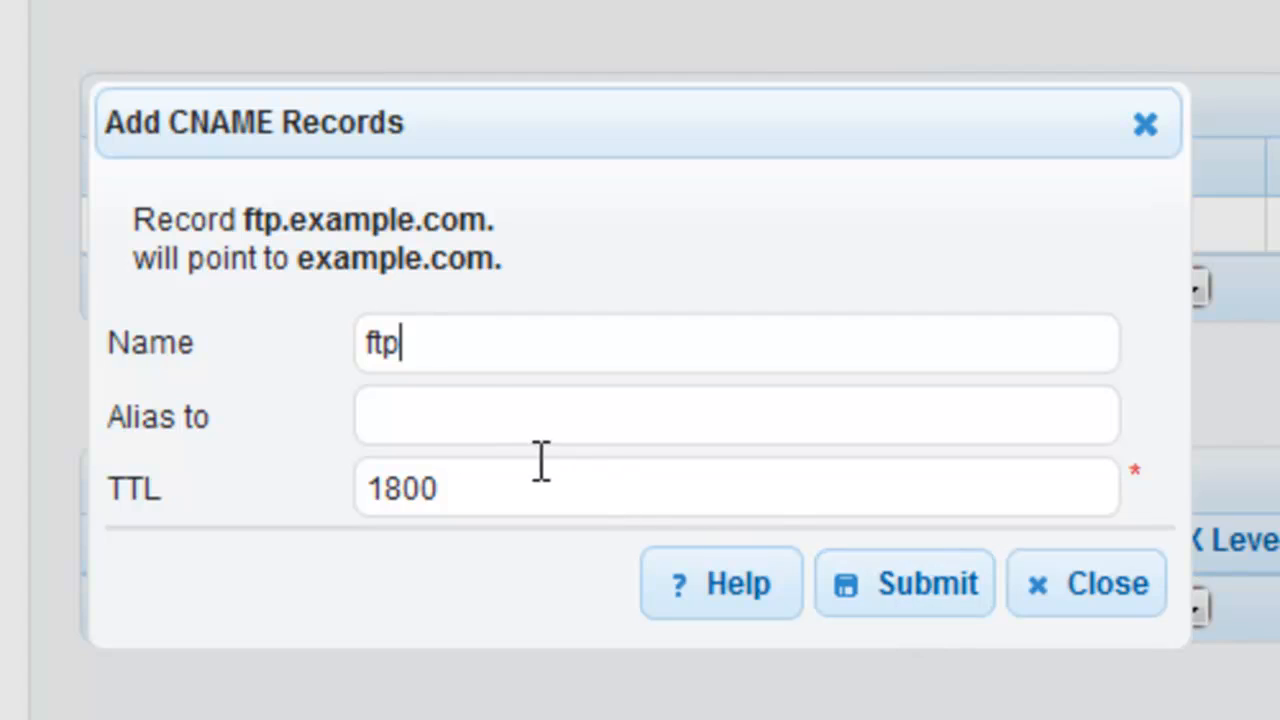
mouse_move(448, 344)
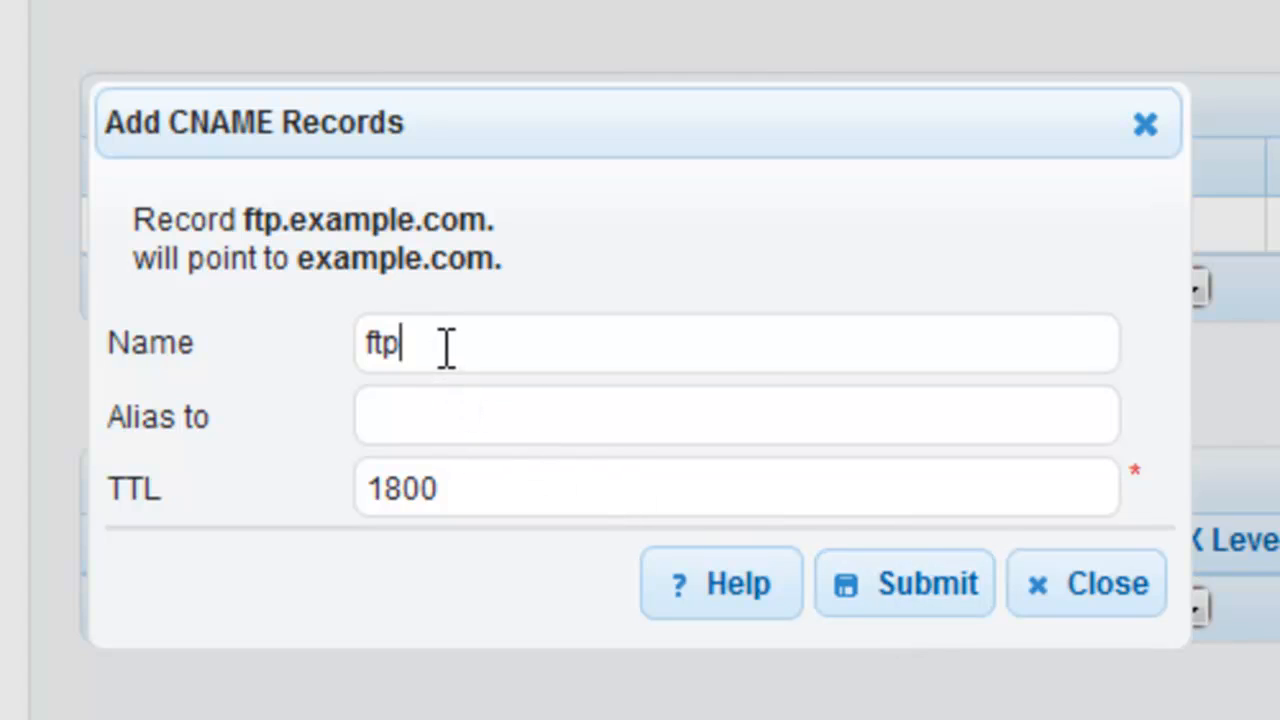
Submit a CNAME record named mail2 aliased to mail
double_click(380, 344)
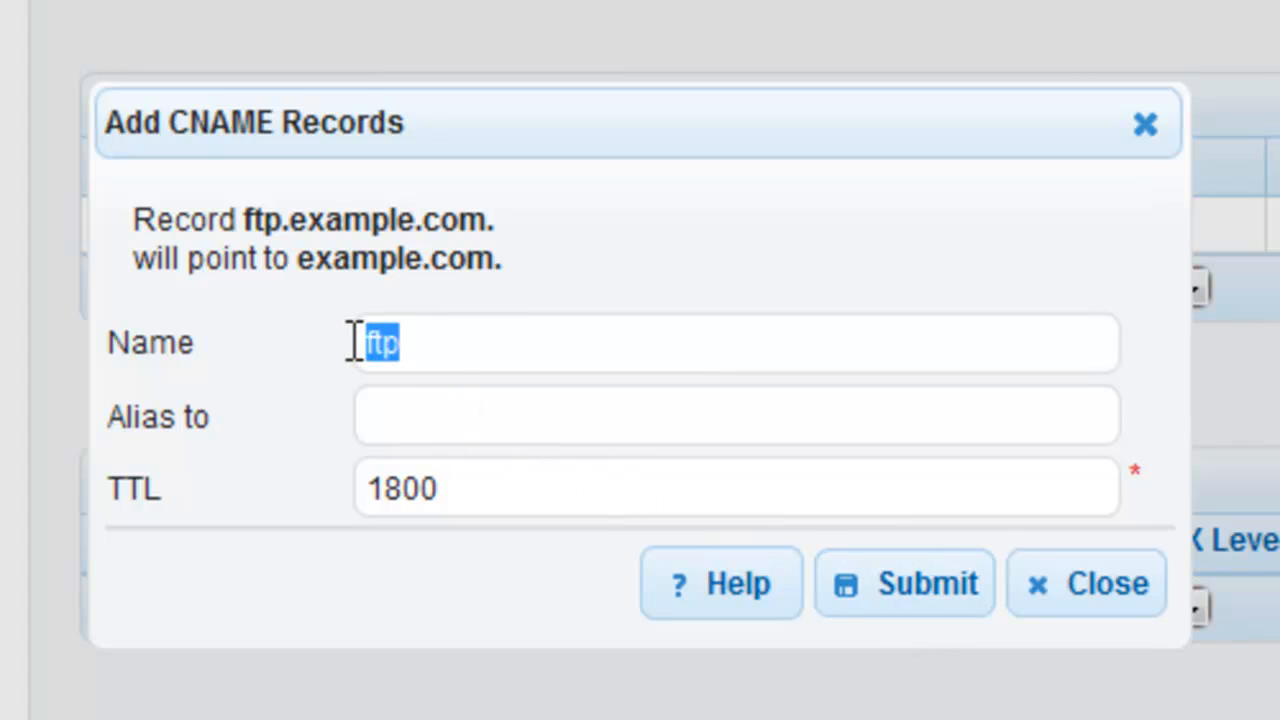
text(m)
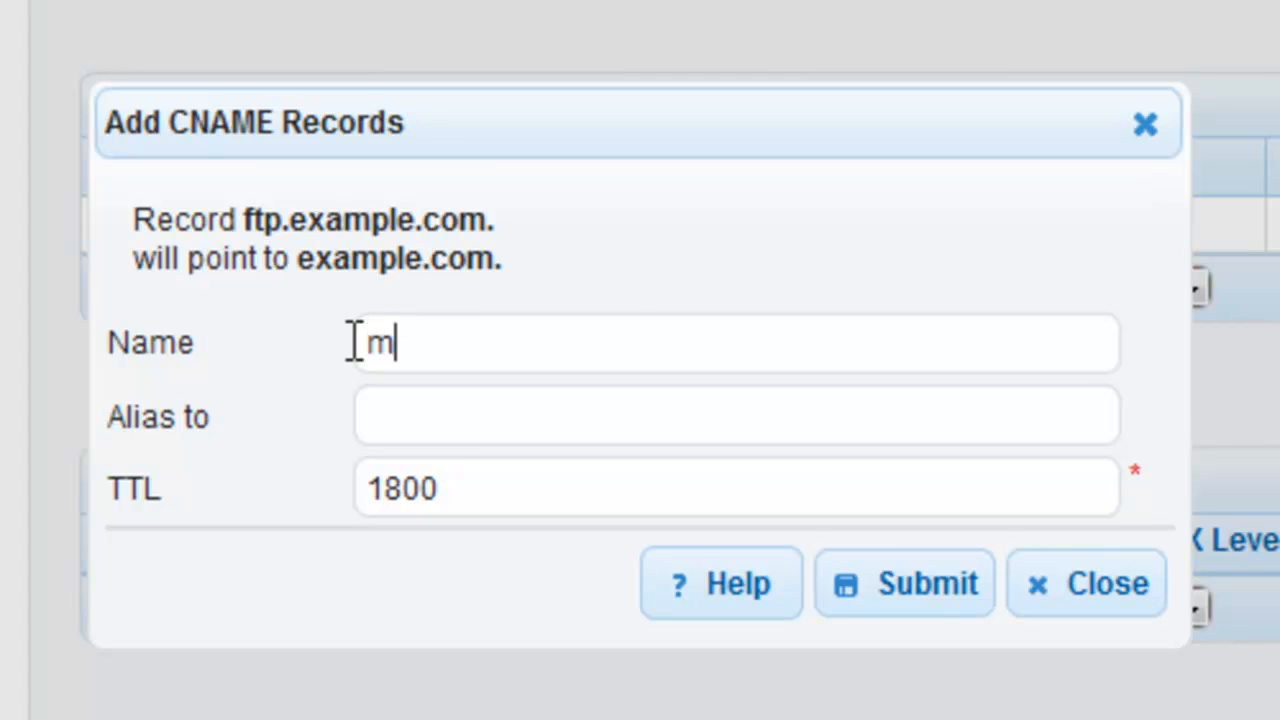
text(ail2)
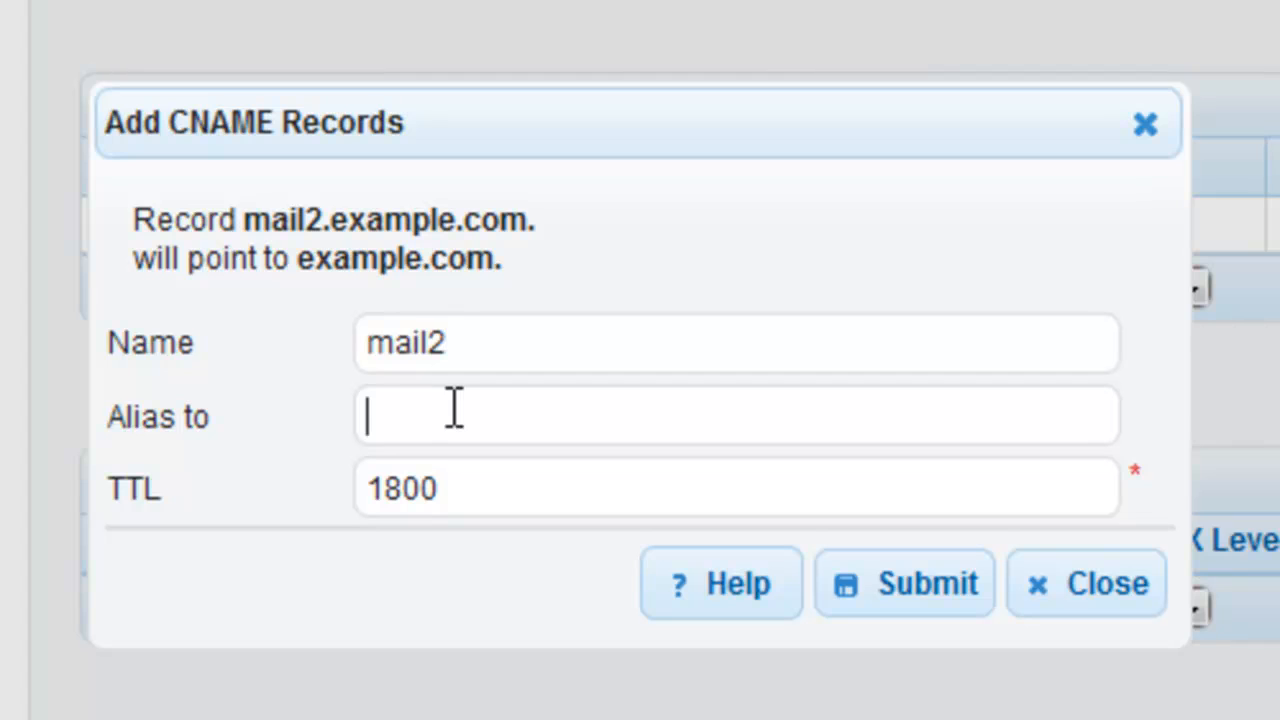
text(mail)
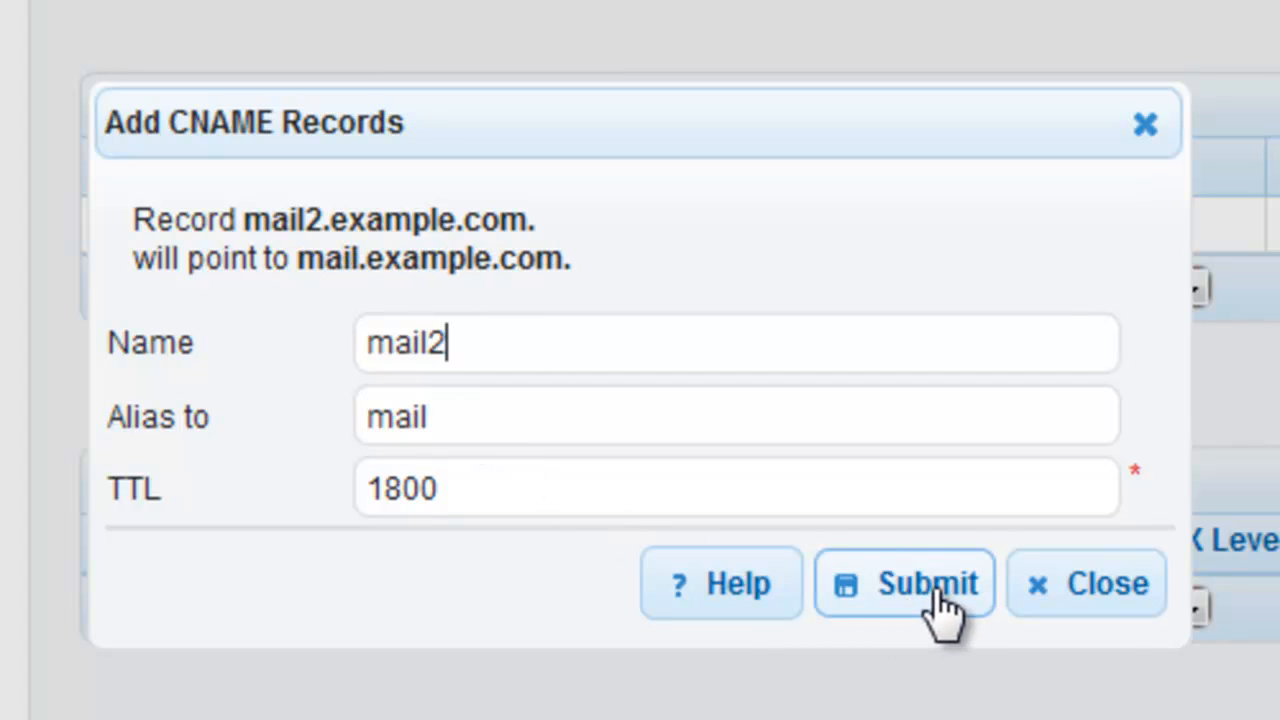
click(904, 584)
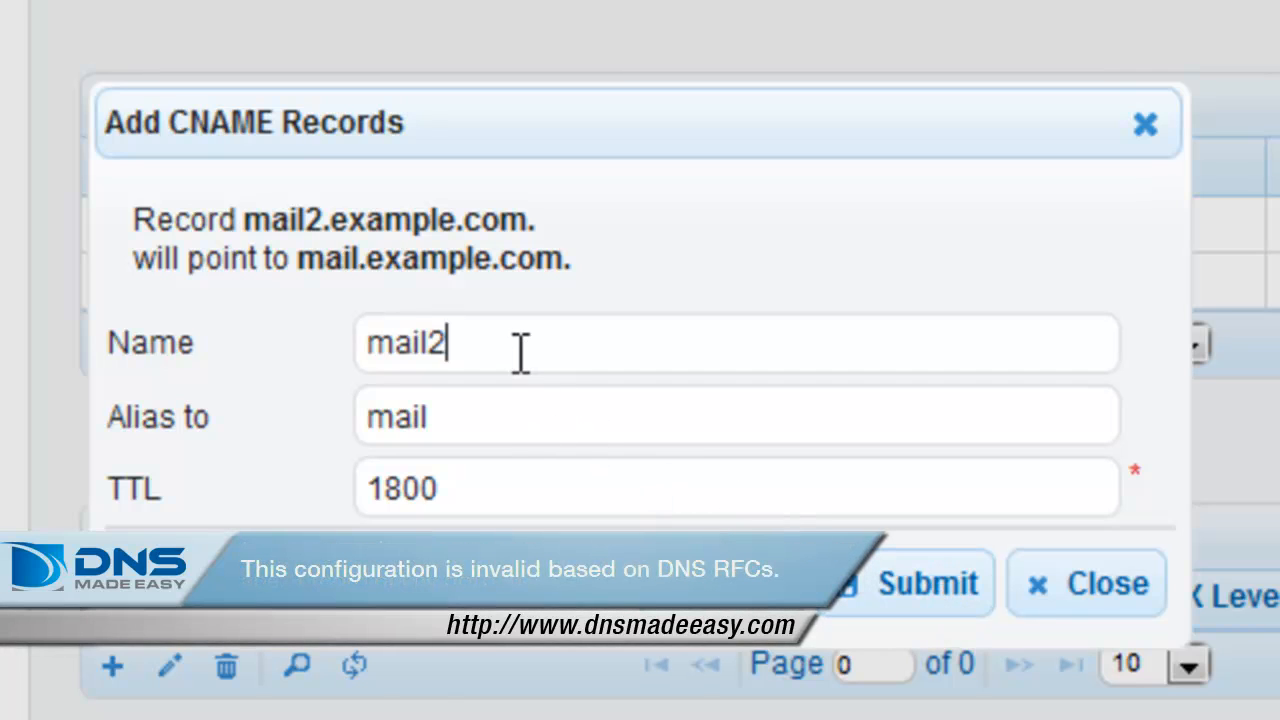
Change the name to mail23 and submit it as another record aliased to mail
text(3)
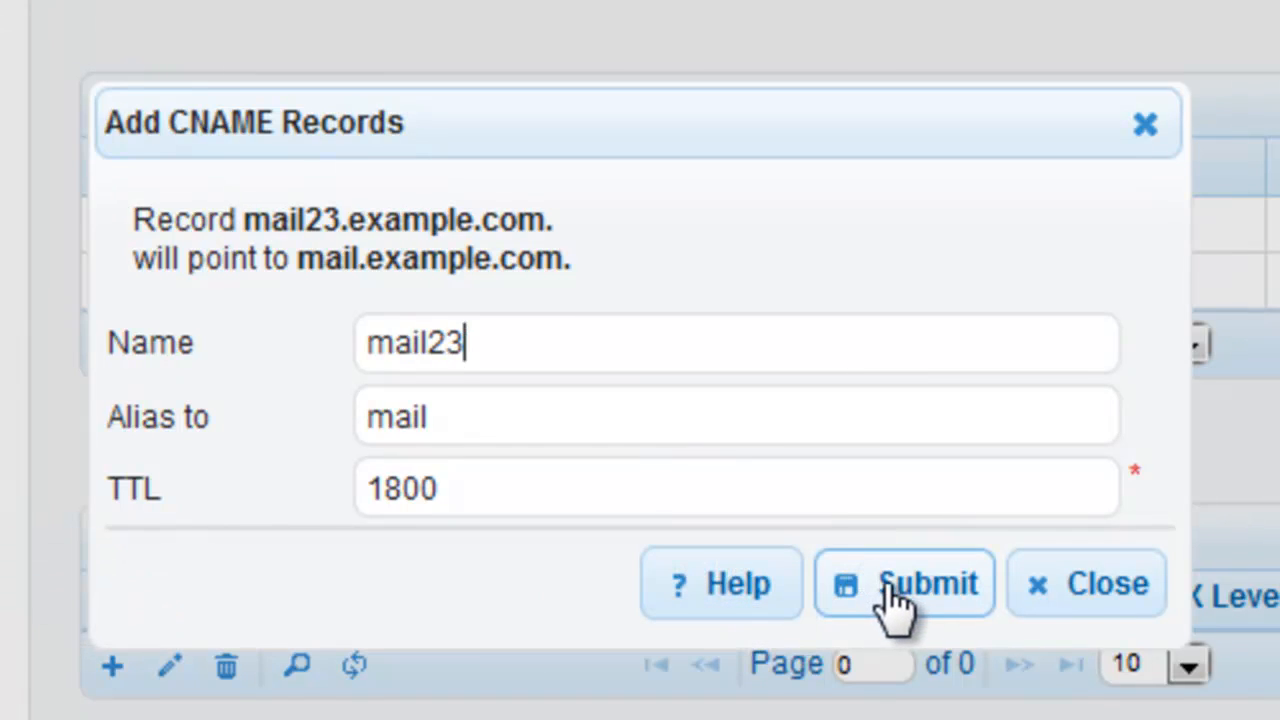
click(904, 584)
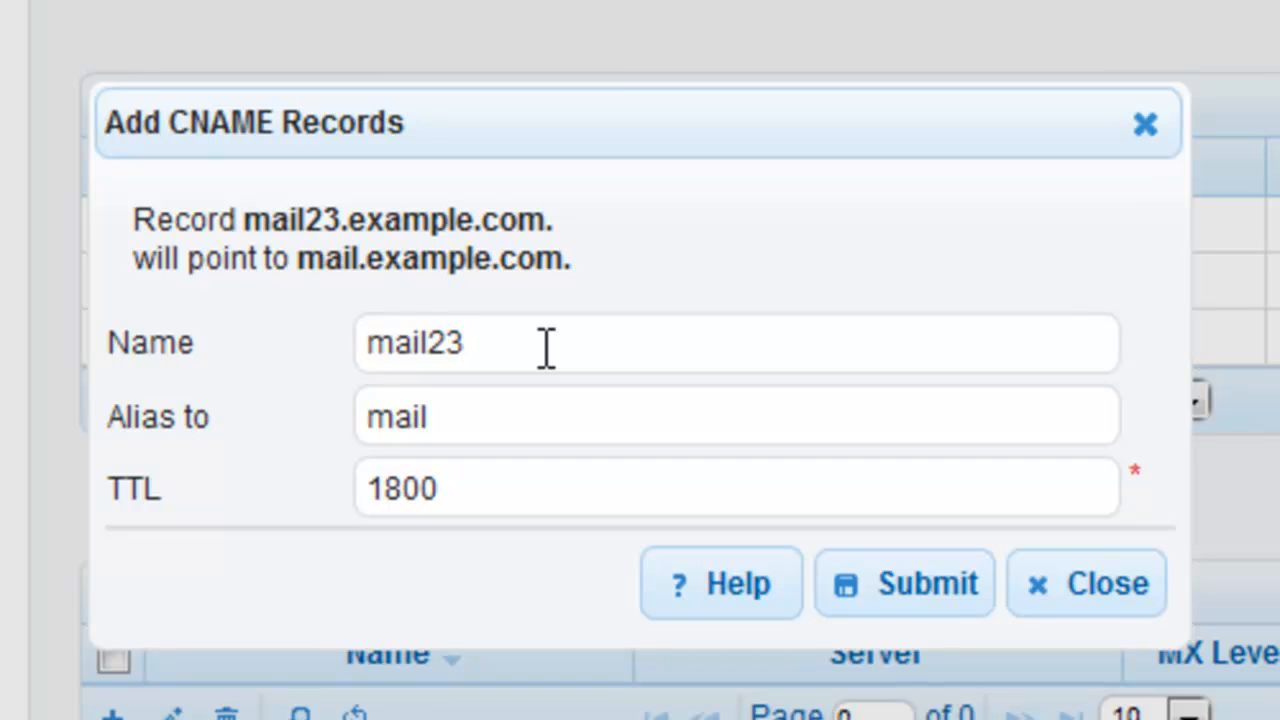
Save an imap CNAME record aliased to ghs.google.com. and close the add form
double_click(414, 342)
text(imap)
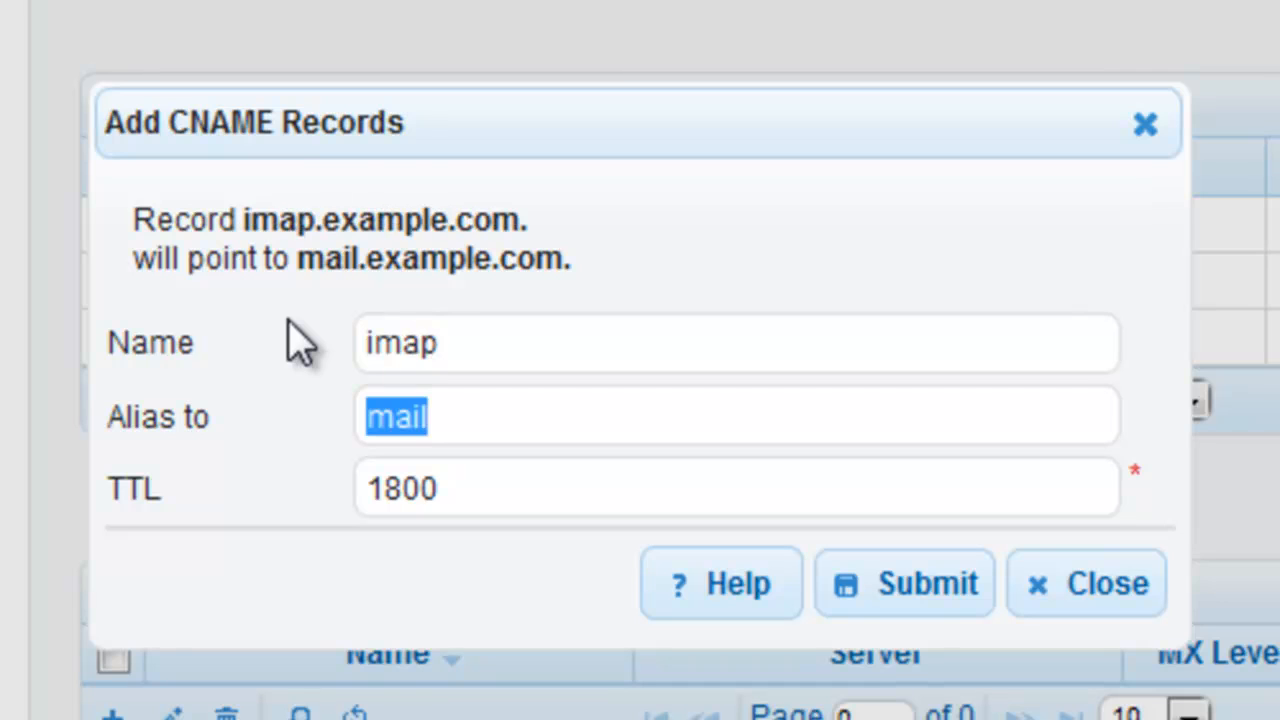
text(g)
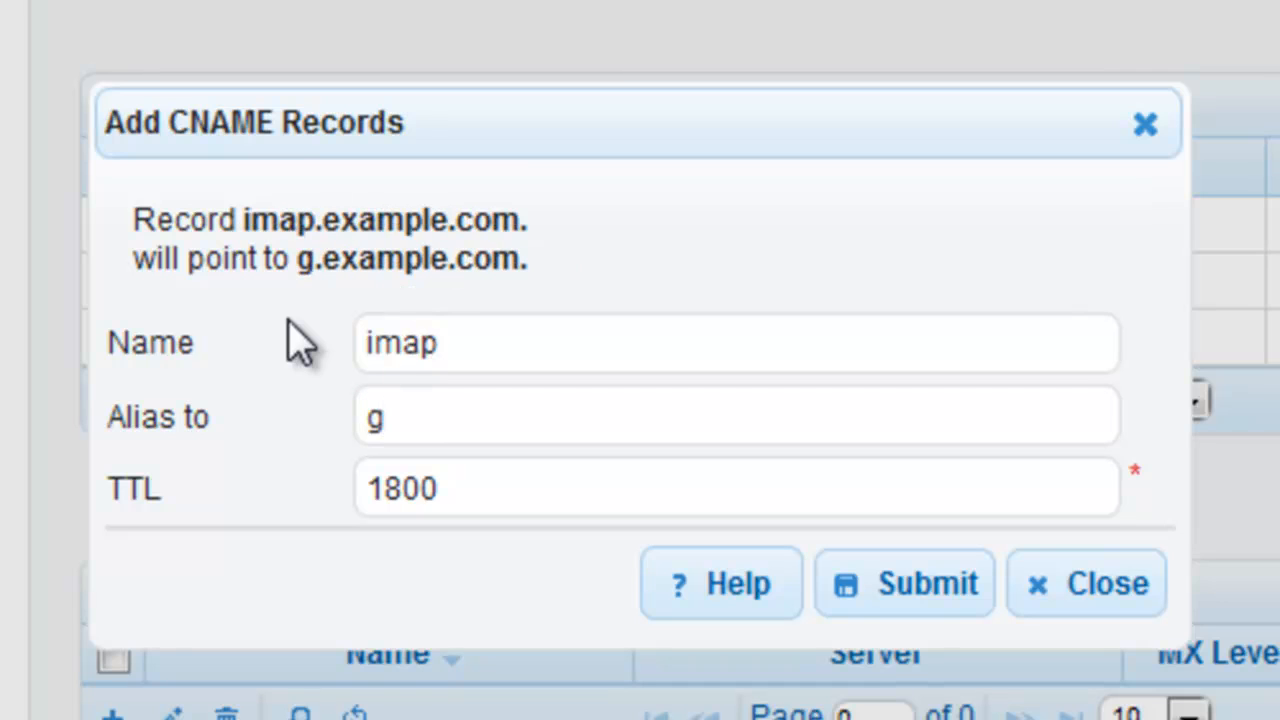
text(hs.go)
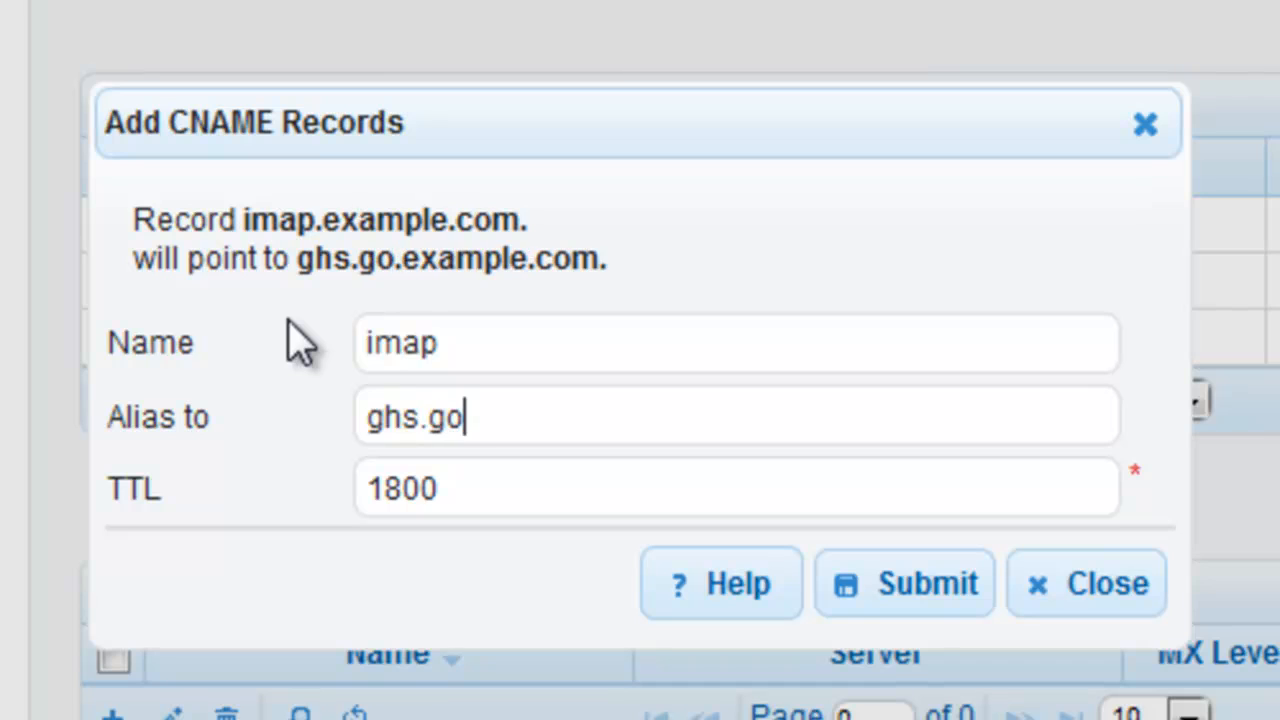
text(ogle.)
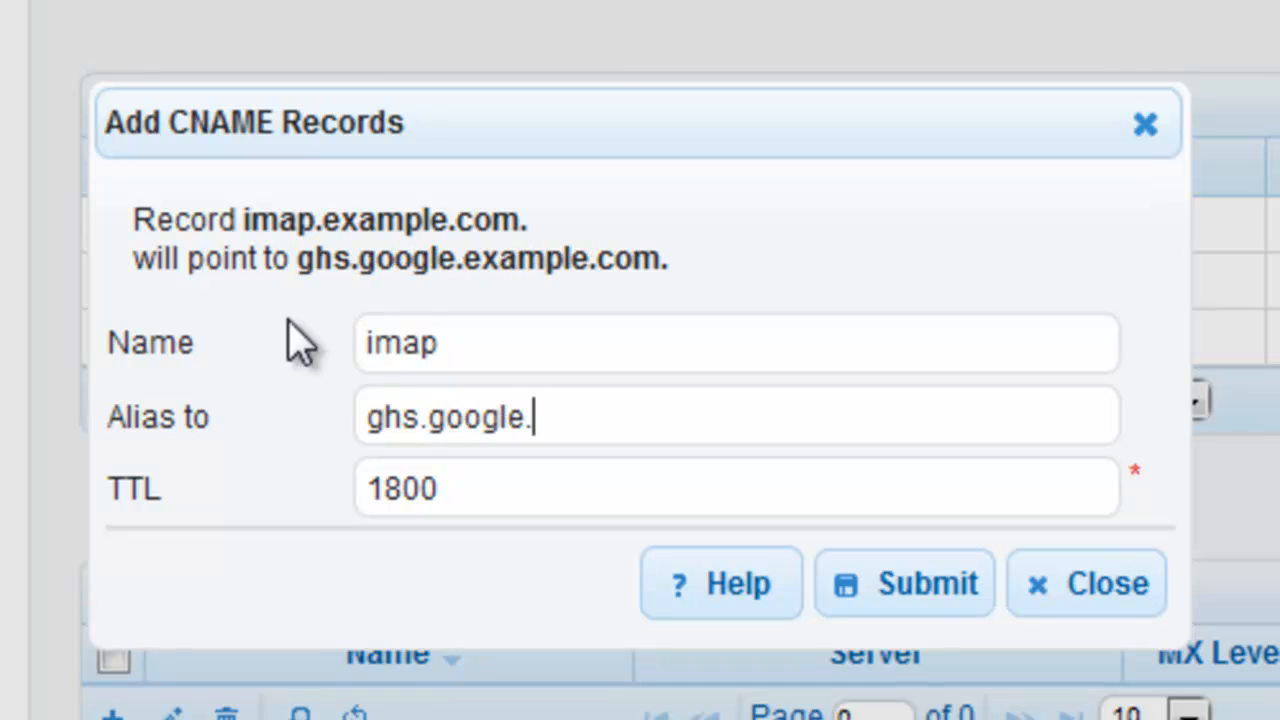
text(com.)
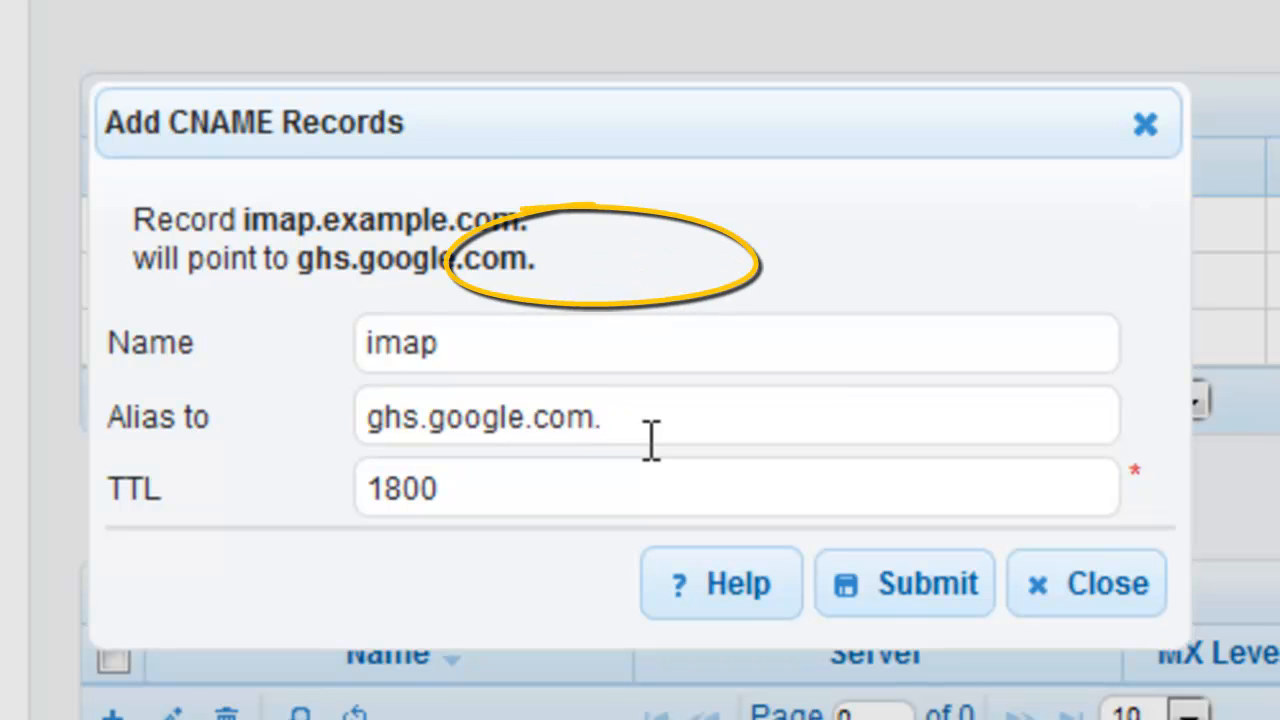
click(904, 584)
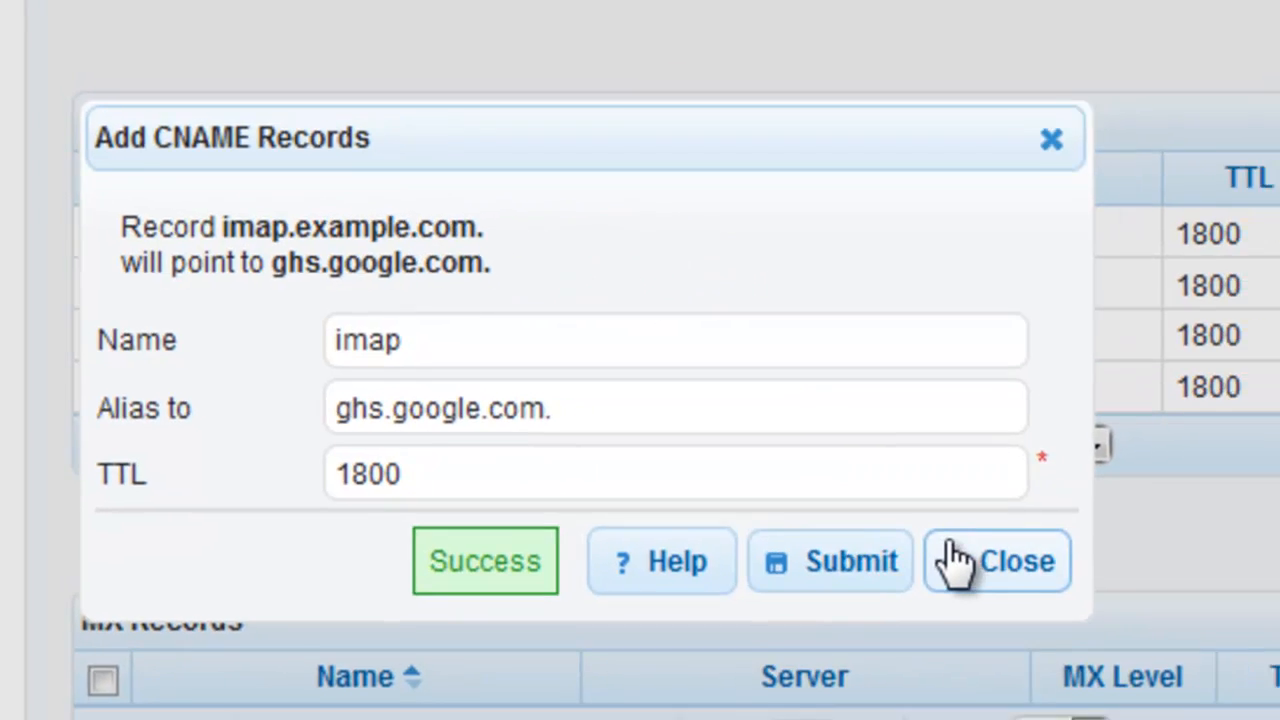
click(996, 560)
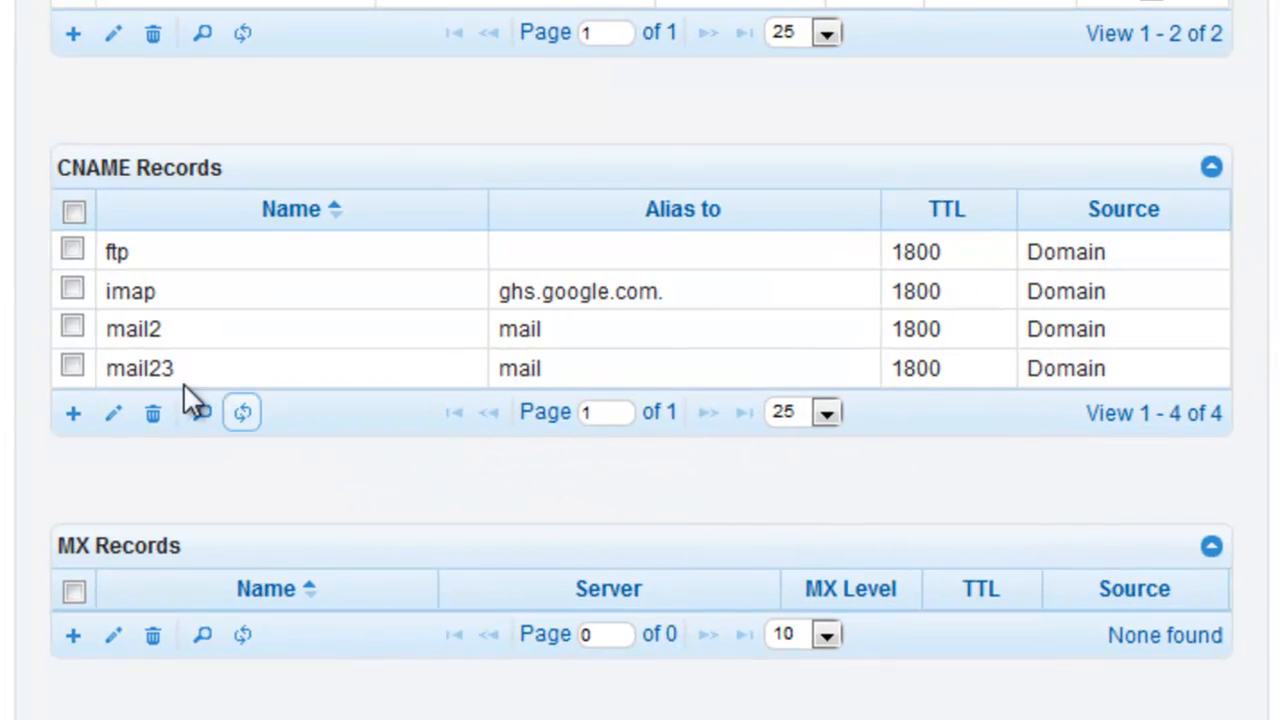
Open the ftp CNAME record in the edit form
click(112, 412)
text(ftpnew)
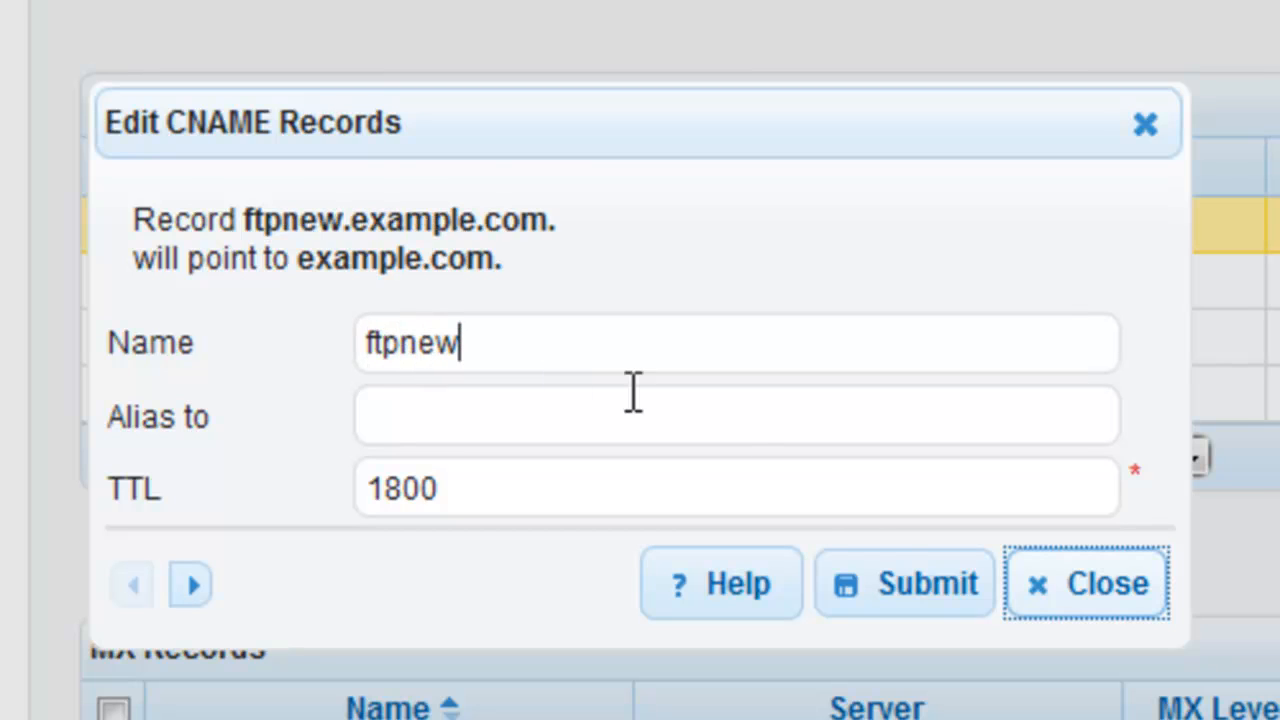
Save the ftp record renamed to ftpnew
click(904, 584)
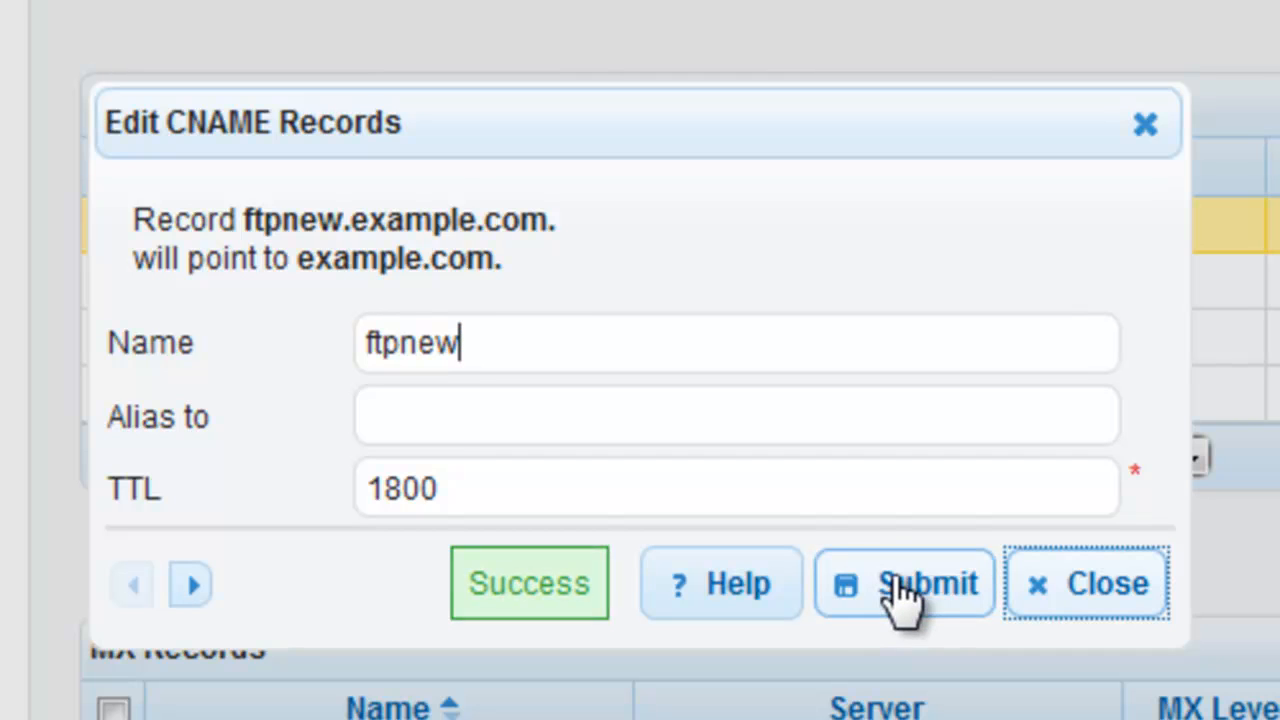
click(904, 584)
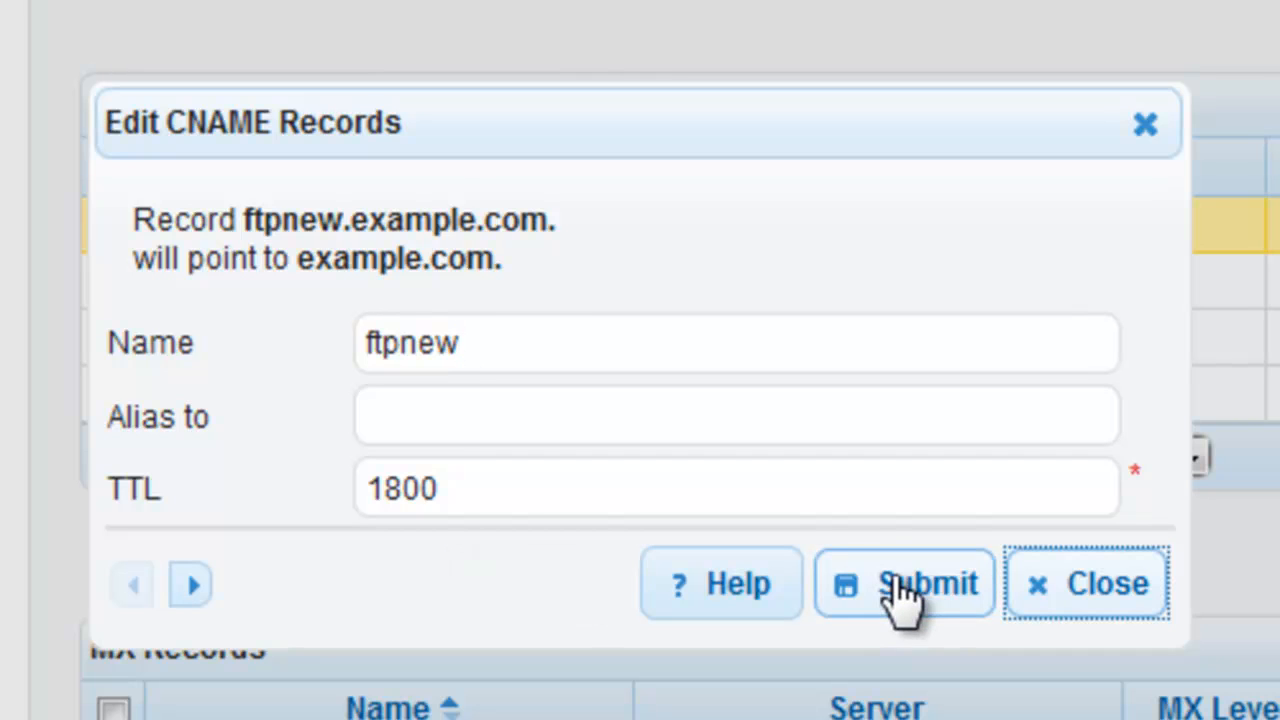
mouse_move(860, 596)
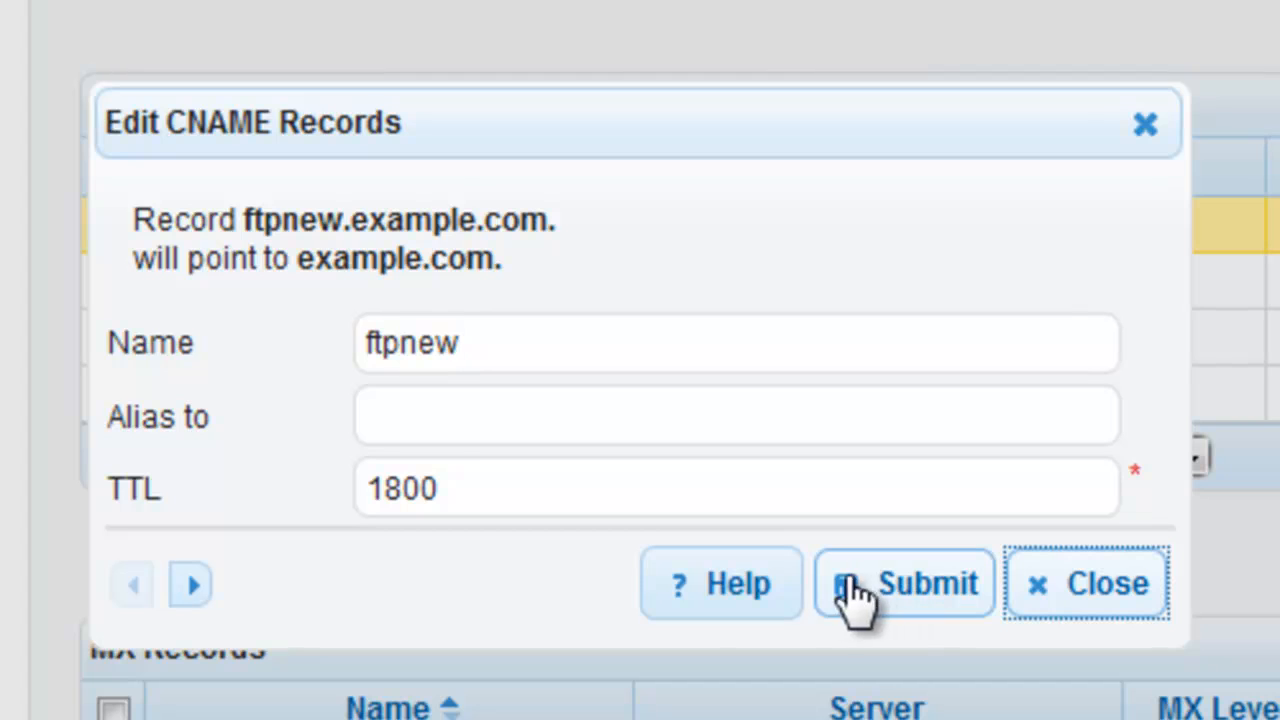
Step to the mail23 record, save it renamed to mail29 and close the edit form
click(192, 584)
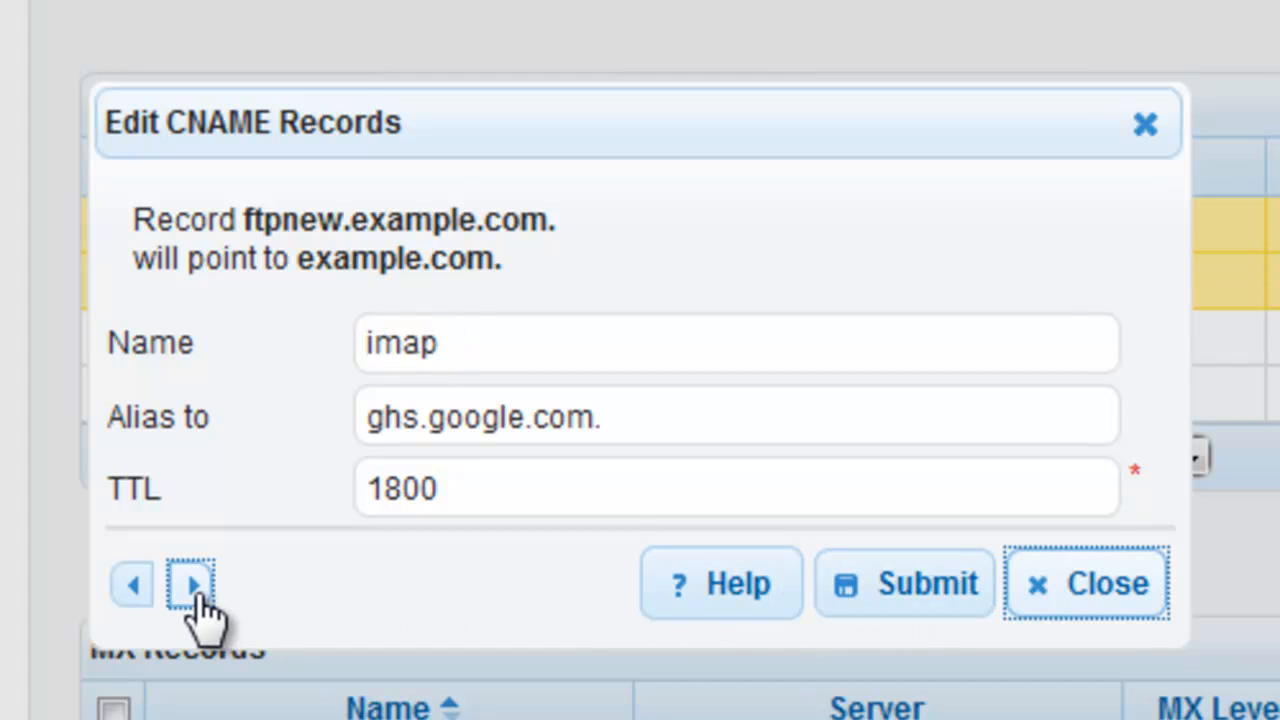
click(132, 584)
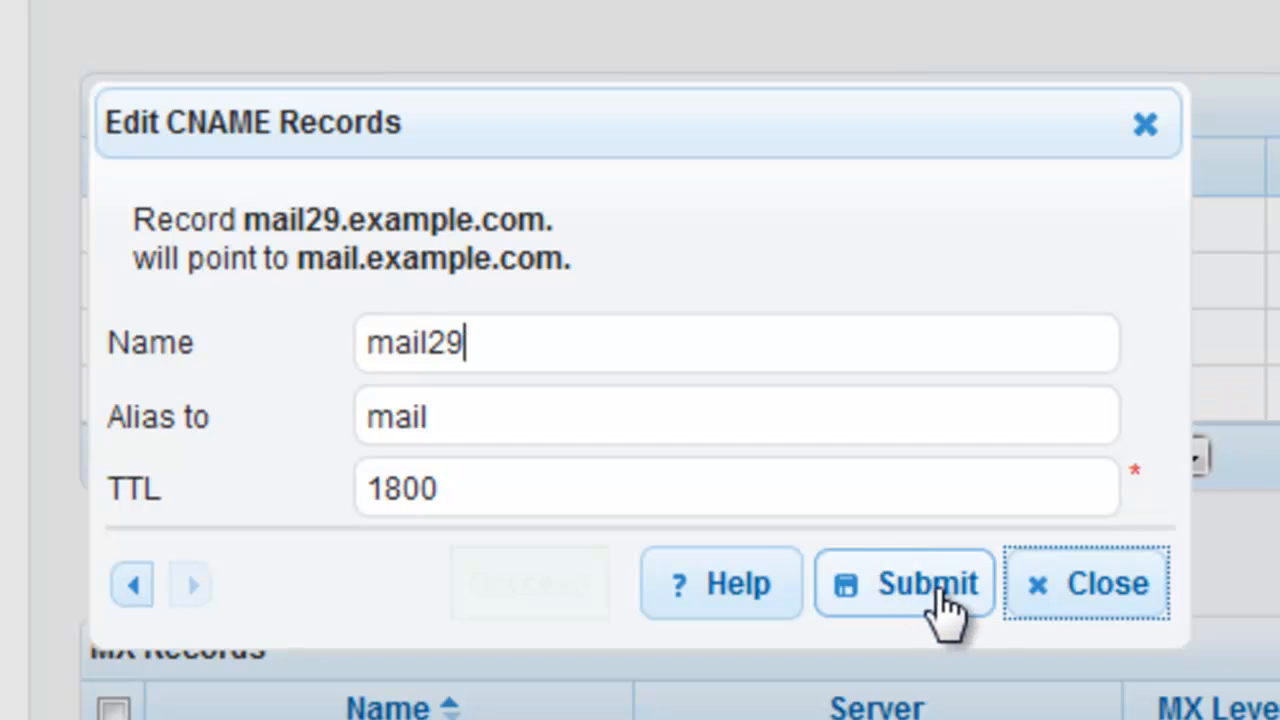
click(904, 584)
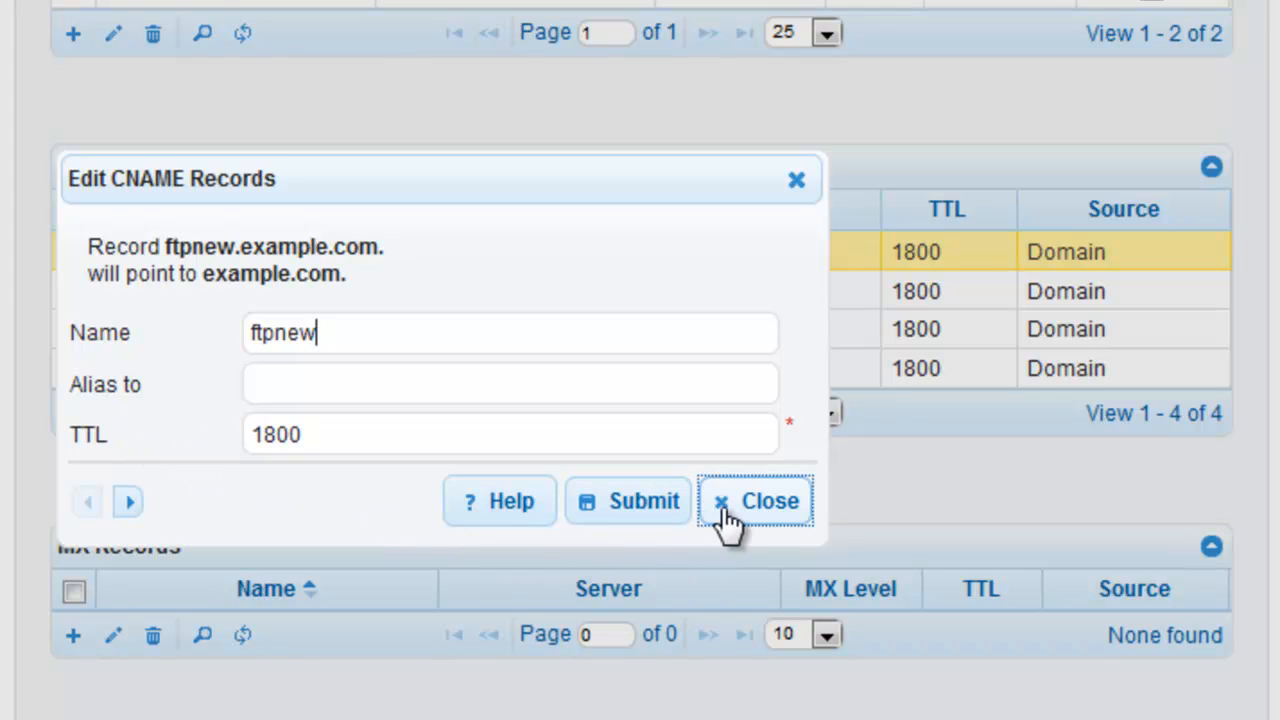
click(768, 500)
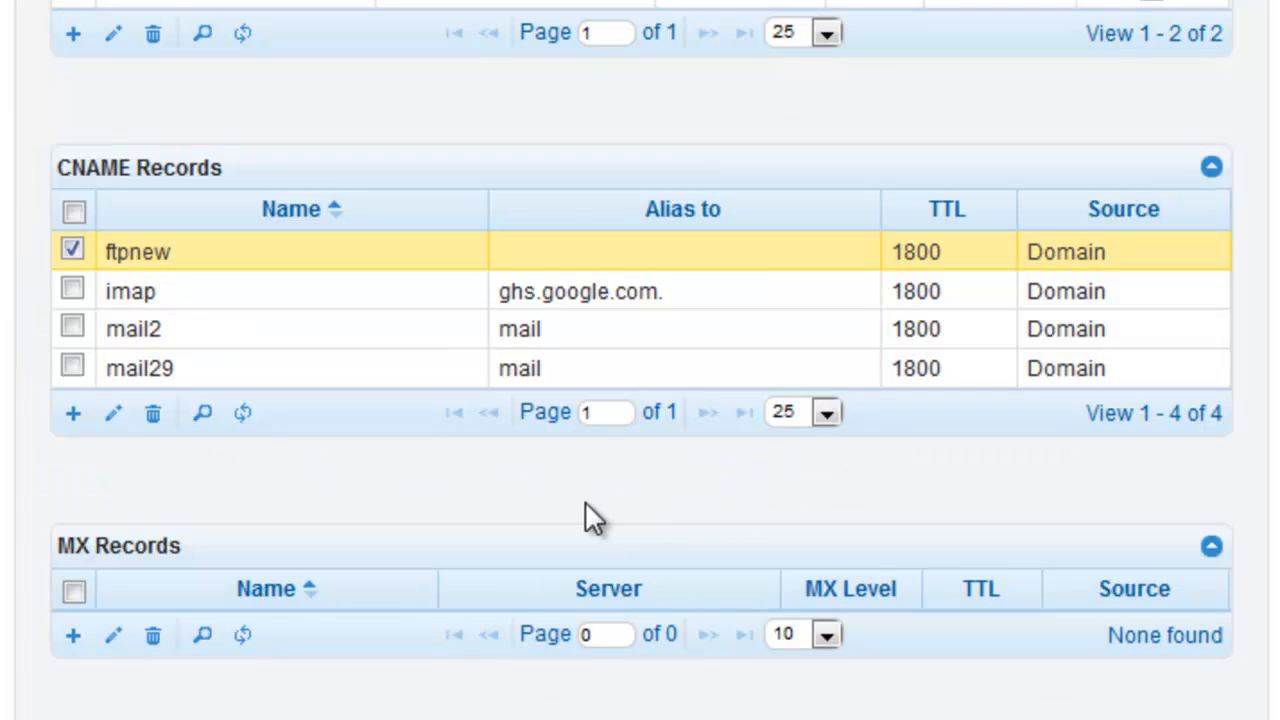
mouse_move(340, 504)
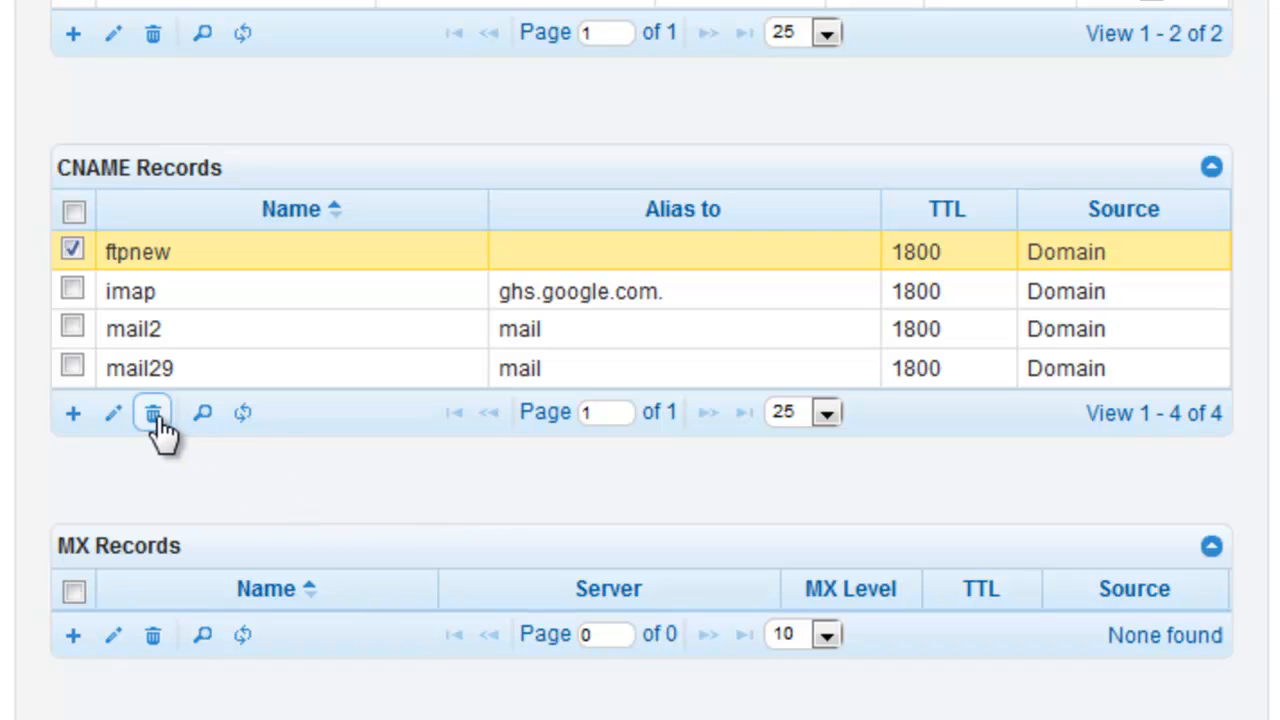
Delete the ftpnew CNAME record and confirm the permanent deletion
click(152, 412)
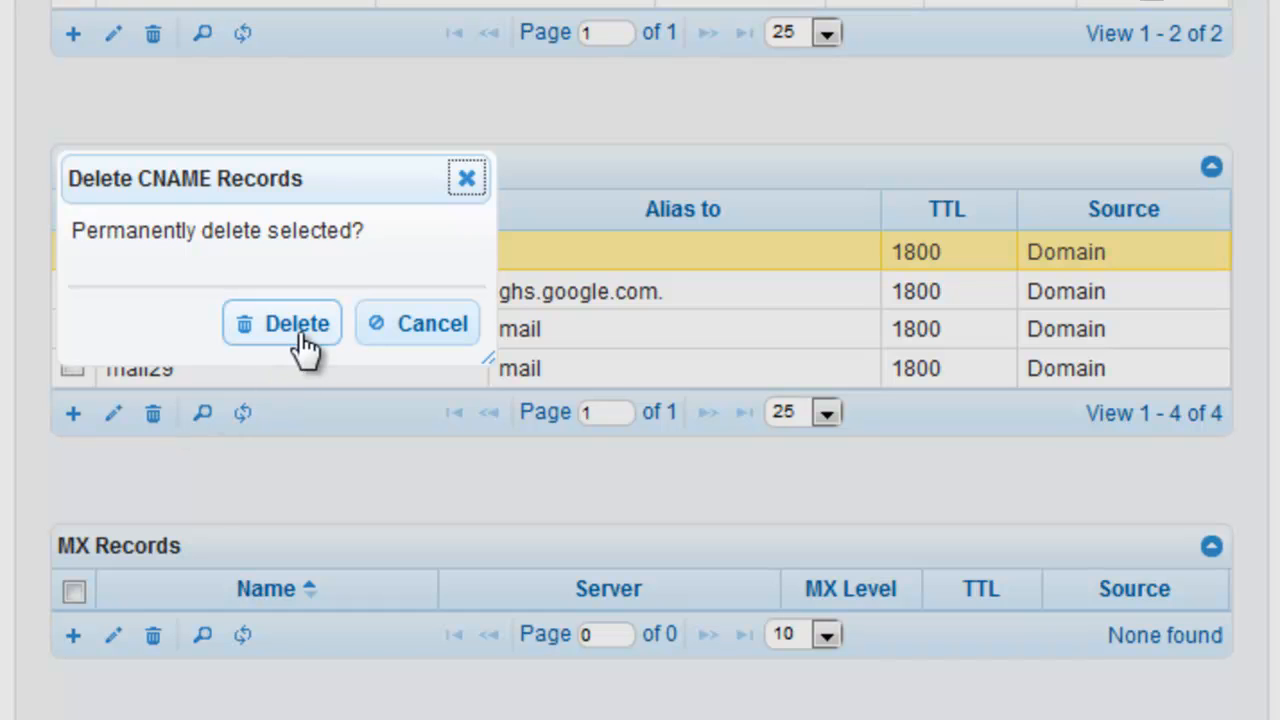
click(296, 324)
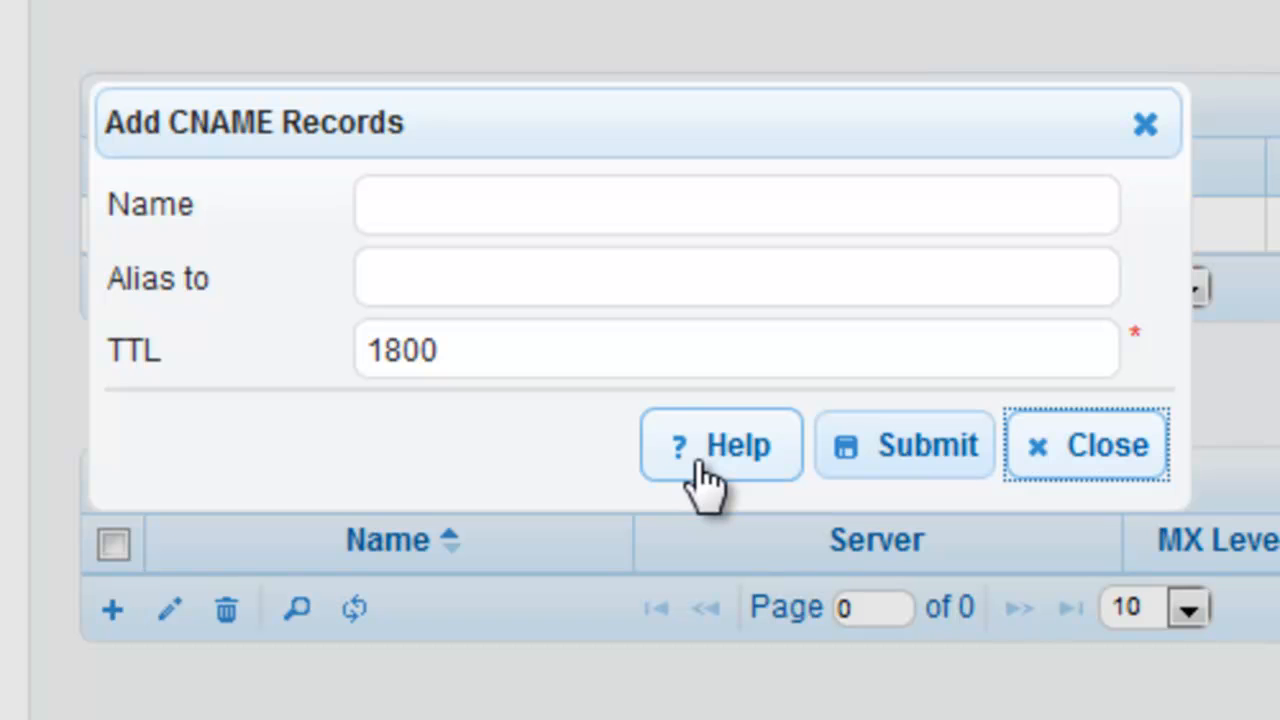
Open the CNAME records help article and scroll through its configuration examples
click(736, 204)
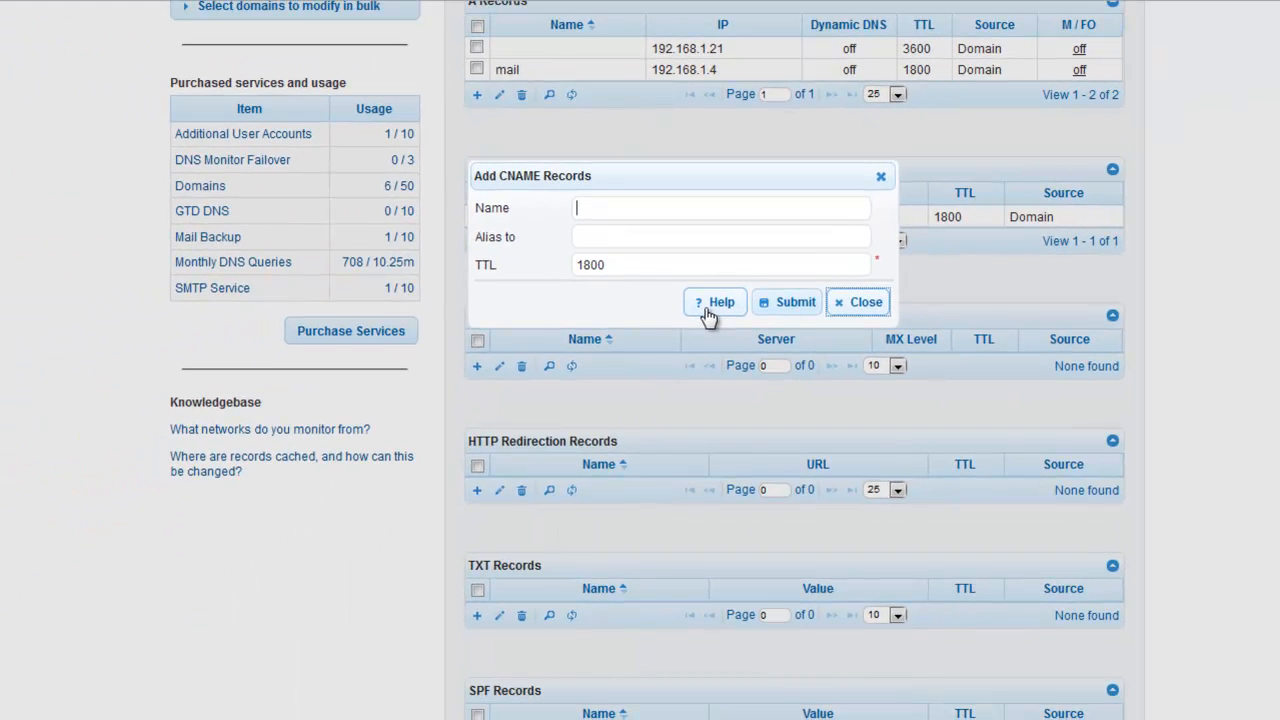
click(714, 300)
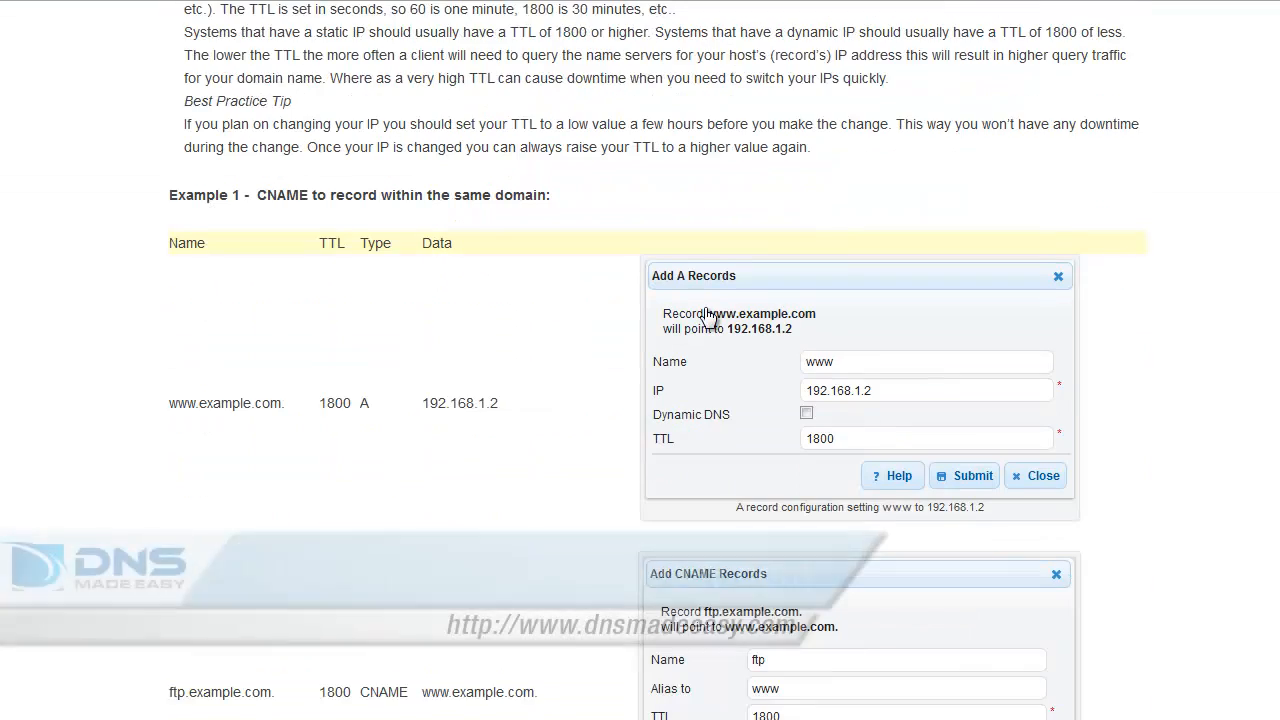
scroll(down, 3)
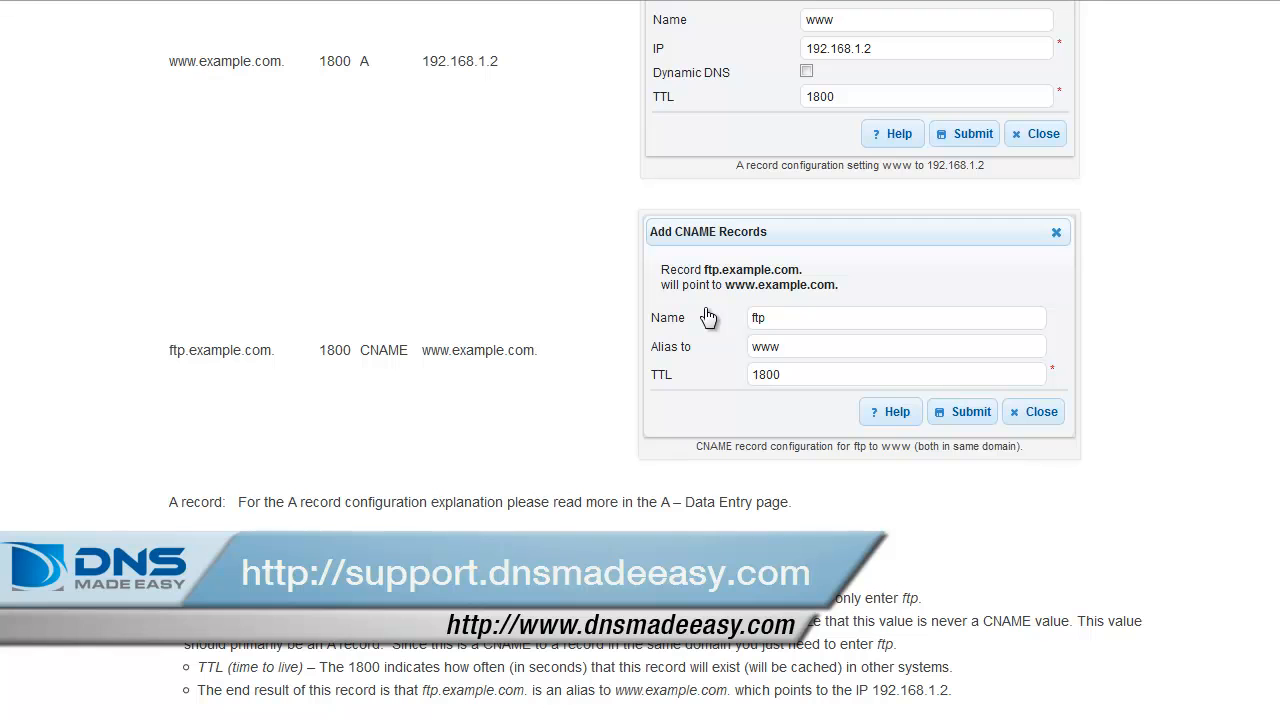